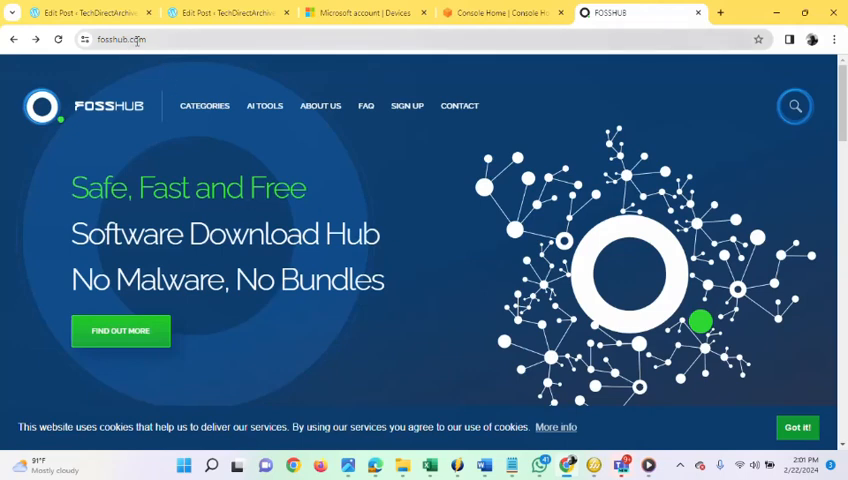
Load the FossHub home page and submit a site search for 'kitty'.
left_click(140, 40)
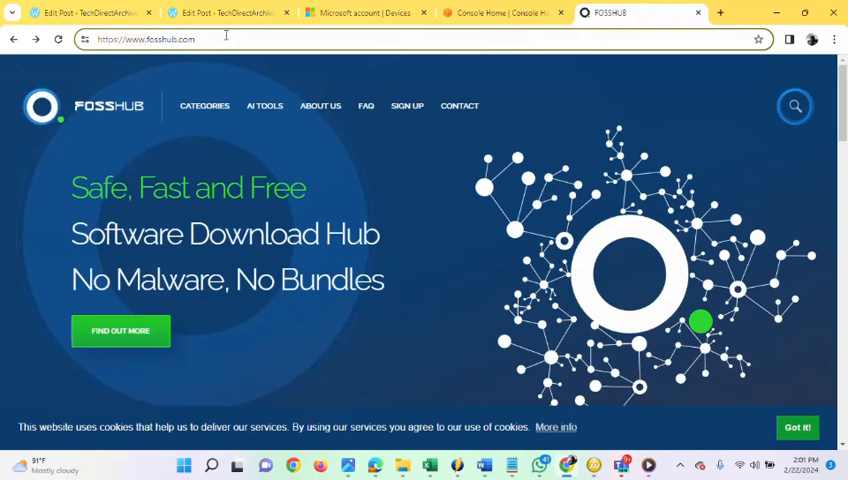
mouse_move(204, 132)
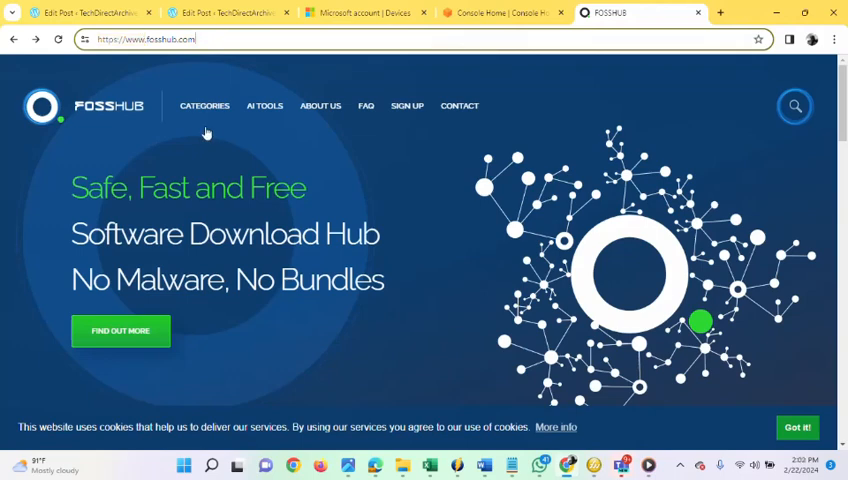
mouse_move(412, 196)
type("kitty")
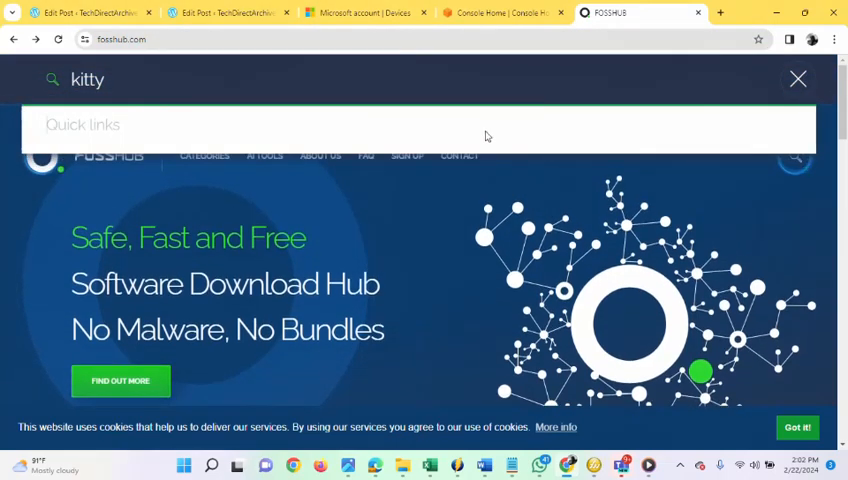
mouse_move(370, 108)
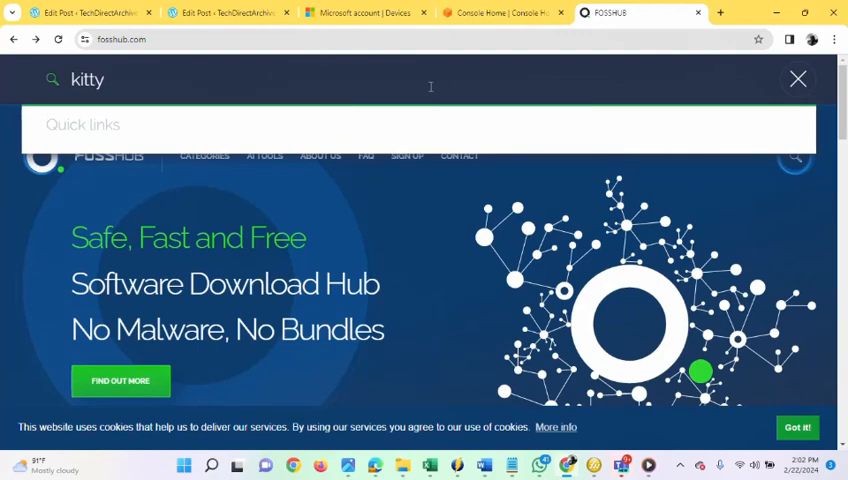
key("Return")
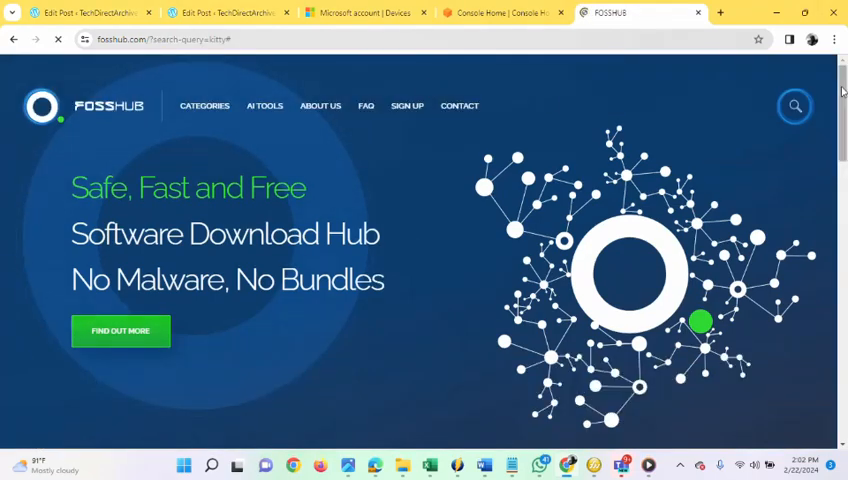
Open the KiTTY download page from the 'kitty' search results.
scroll("down", 3)
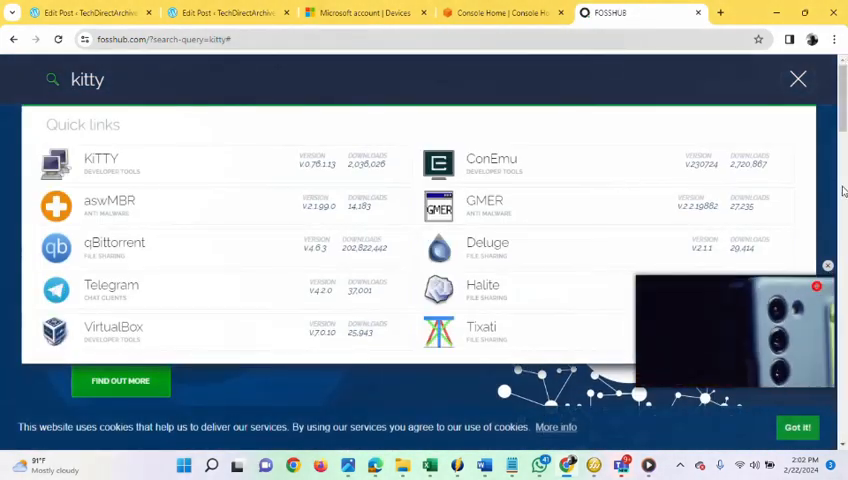
mouse_move(100, 160)
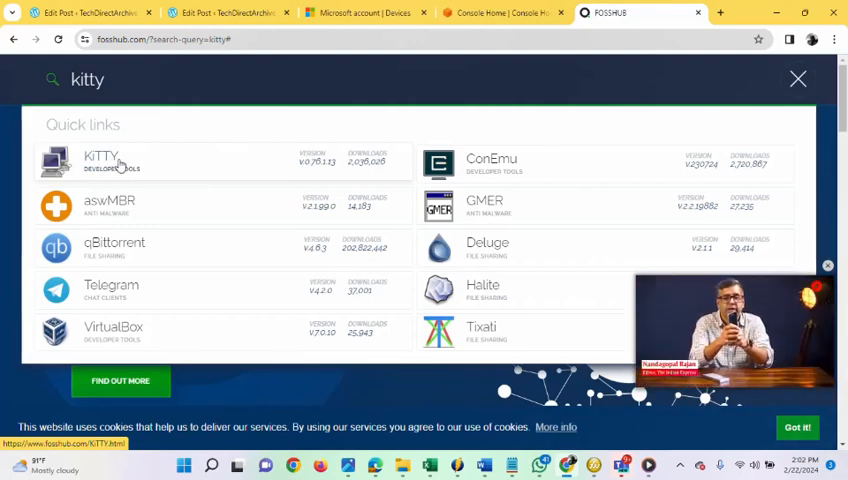
left_click(100, 160)
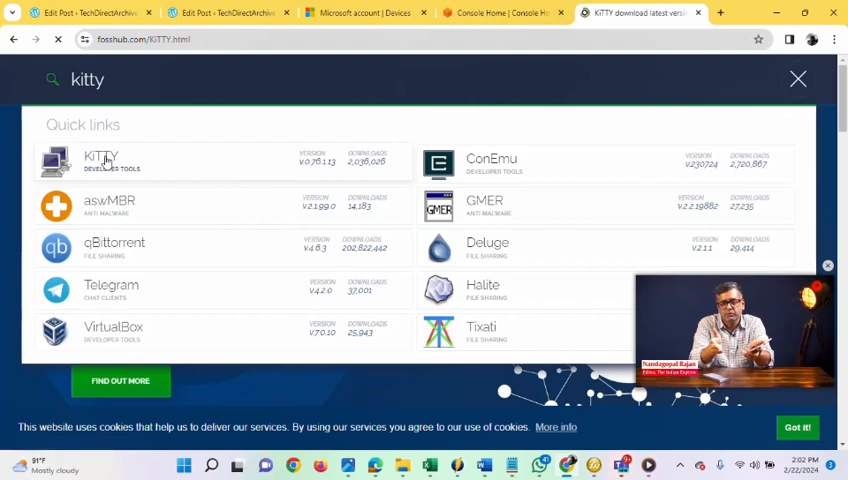
left_click(100, 160)
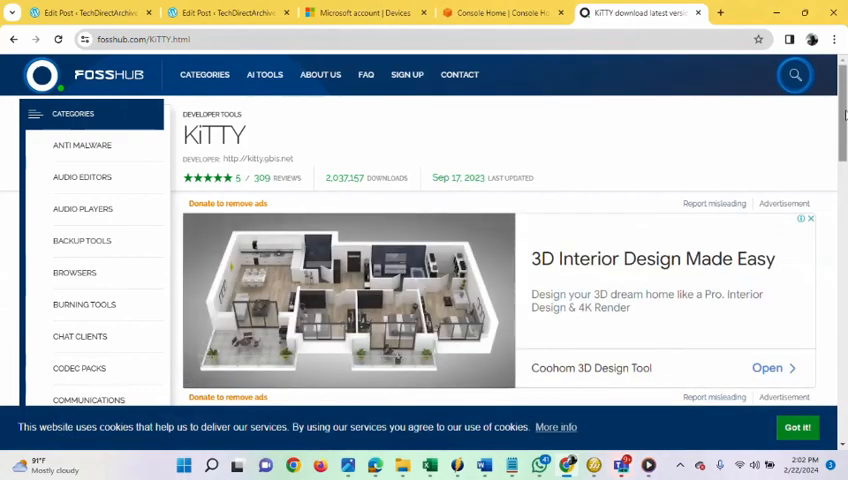
Start downloading the 'KiTTY Windows classic' build from the KiTTY DOWNLOAD section.
scroll("down", 3)
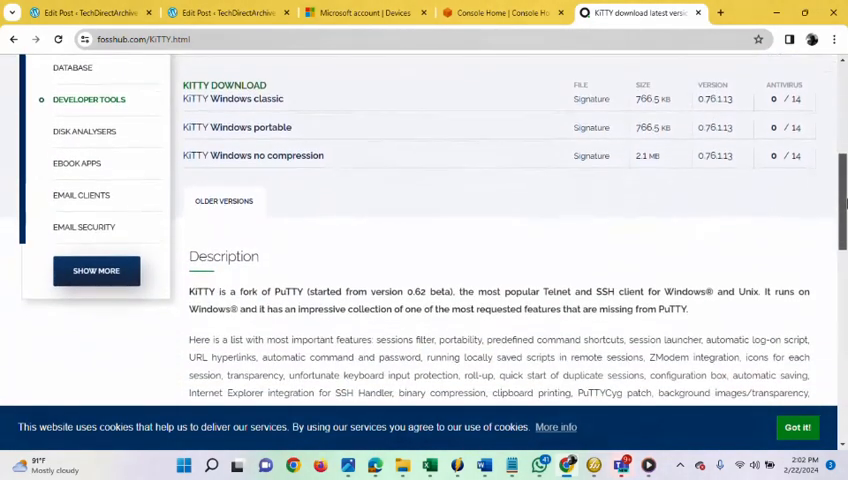
mouse_move(270, 104)
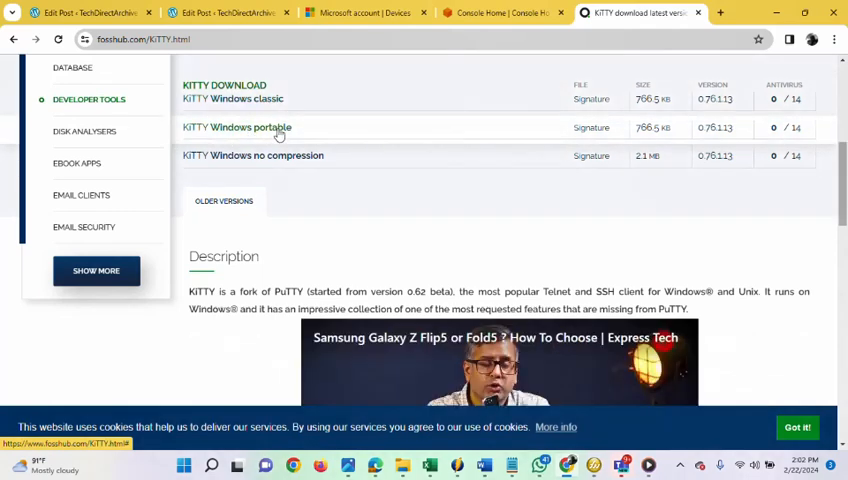
mouse_move(296, 164)
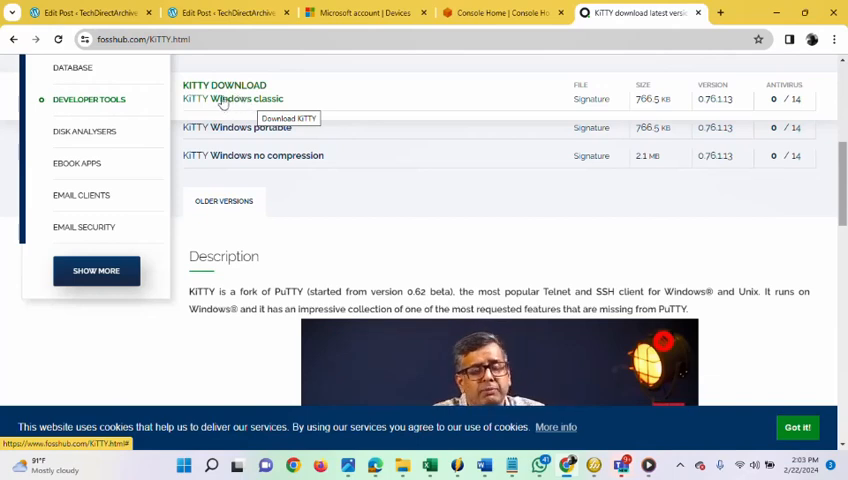
left_click(232, 98)
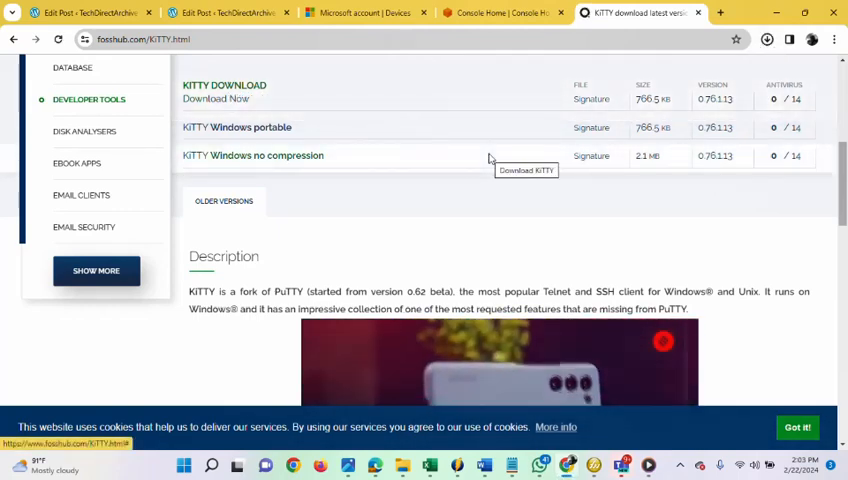
left_click(216, 98)
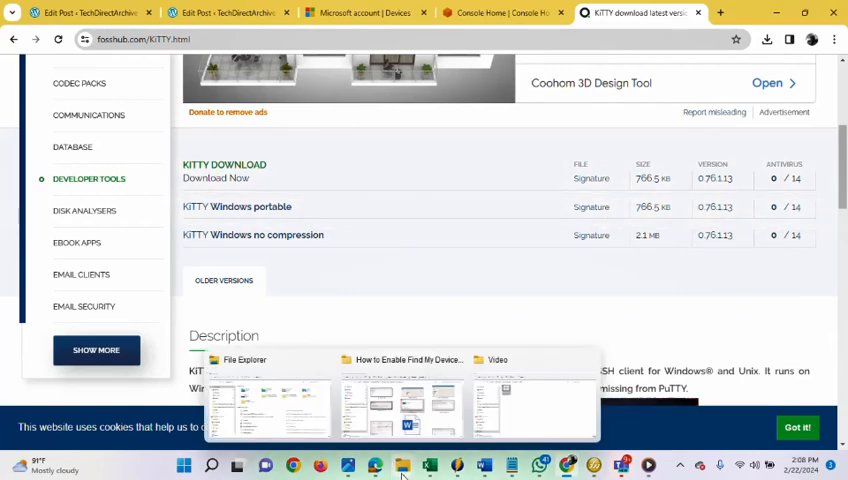
Bring File Explorer forward and show the Downloads folder contents.
left_click(268, 400)
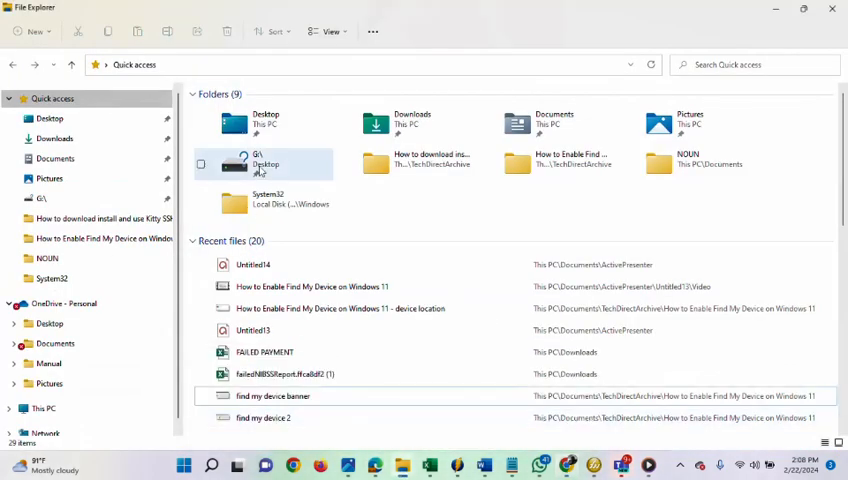
left_click(56, 138)
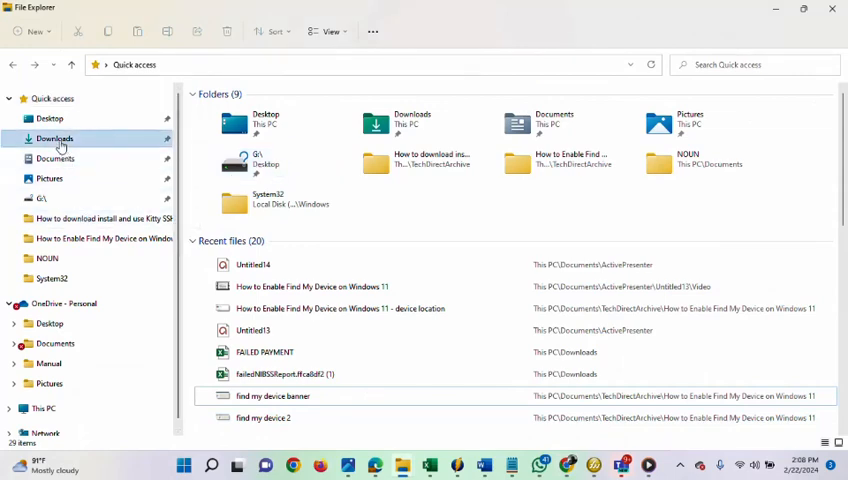
left_click(54, 138)
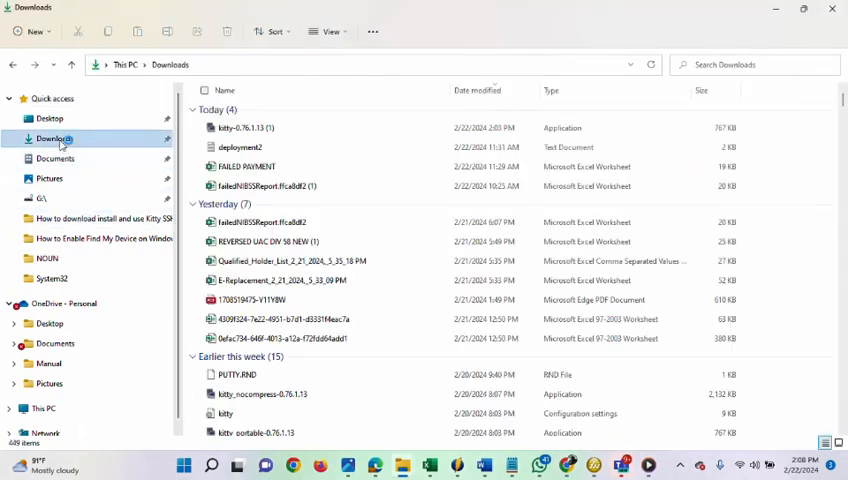
mouse_move(144, 142)
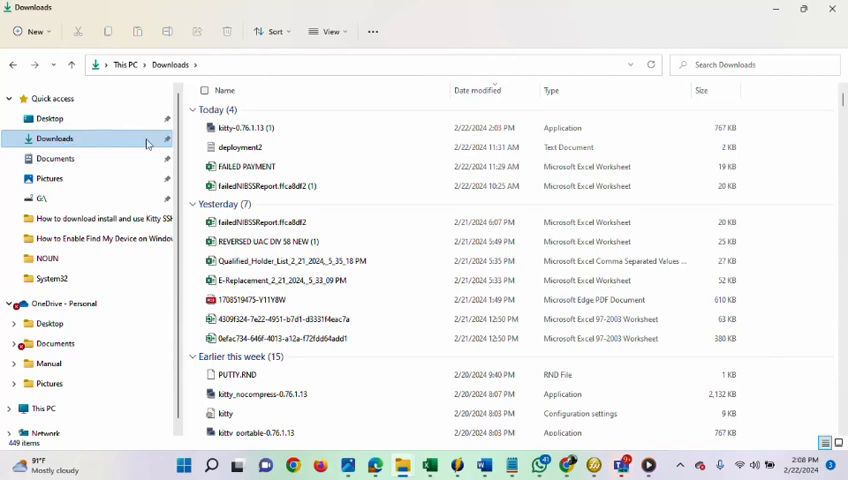
Launch the downloaded kitty-0.76.1.13 application so its configuration window appears.
left_click(244, 128)
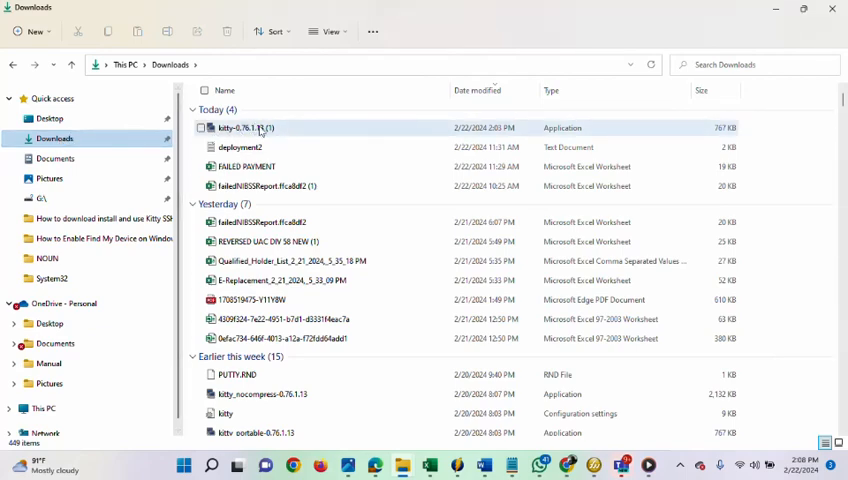
mouse_move(264, 130)
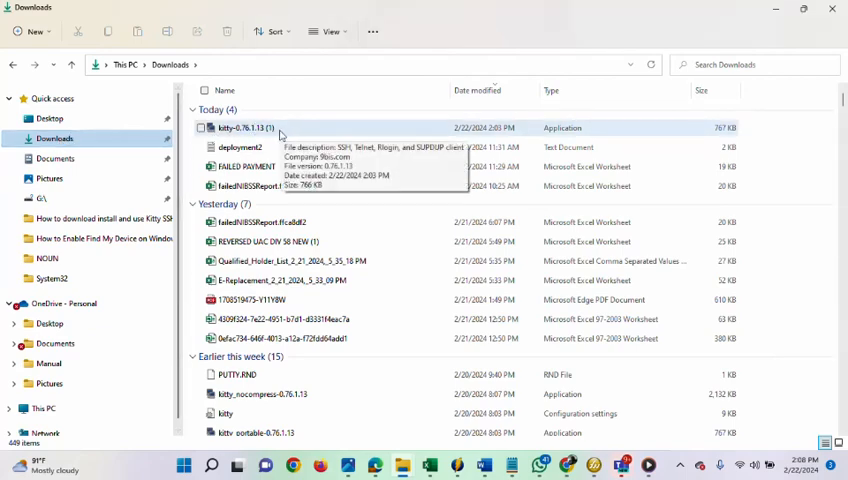
left_click(240, 128)
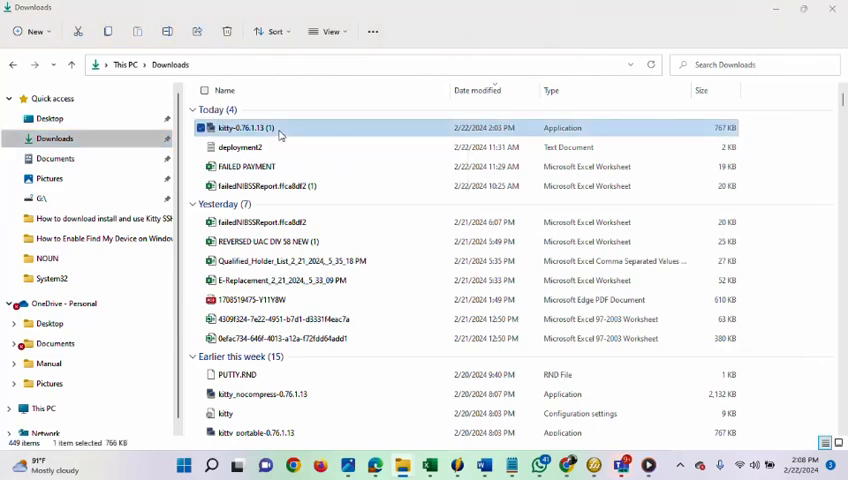
double_click(240, 128)
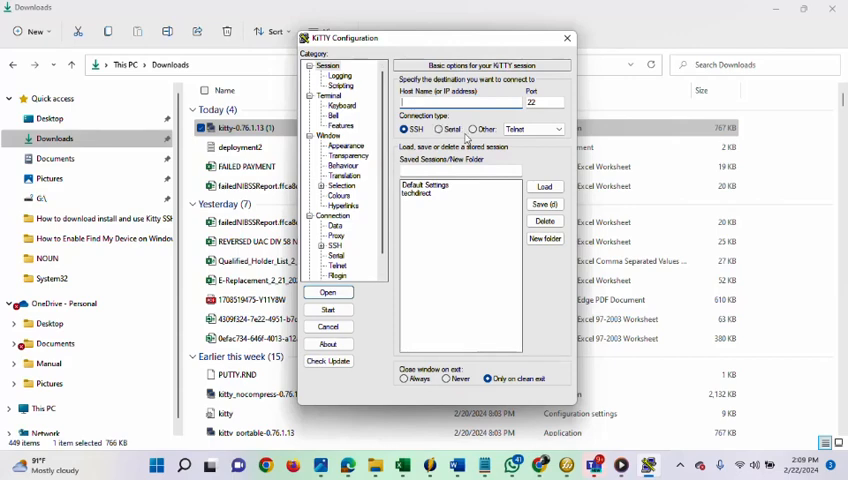
Show the basic session settings in the KiTTY Configuration window.
left_click(472, 128)
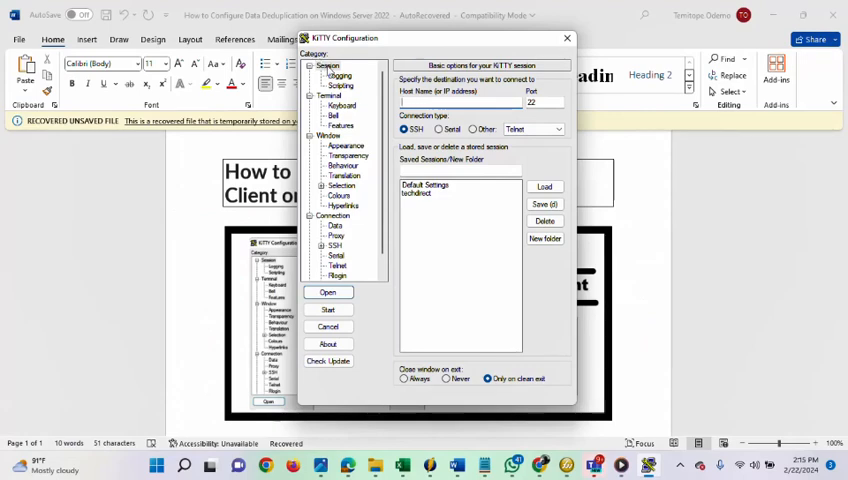
left_click(328, 64)
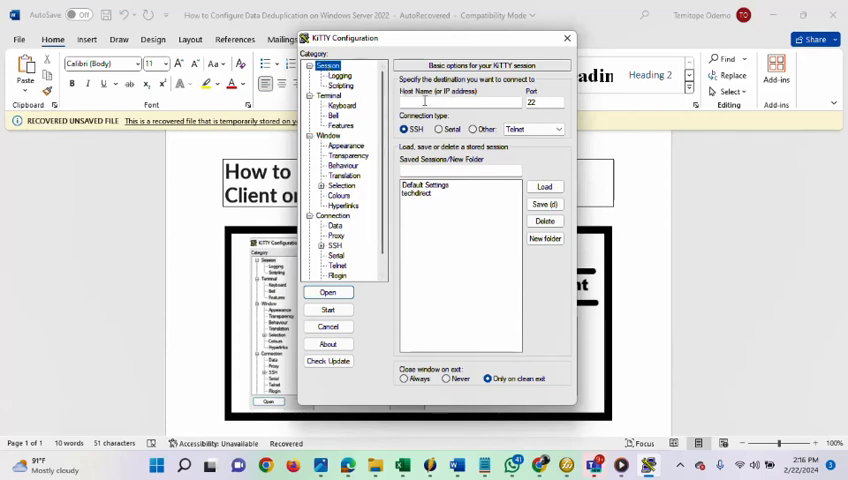
left_click(460, 104)
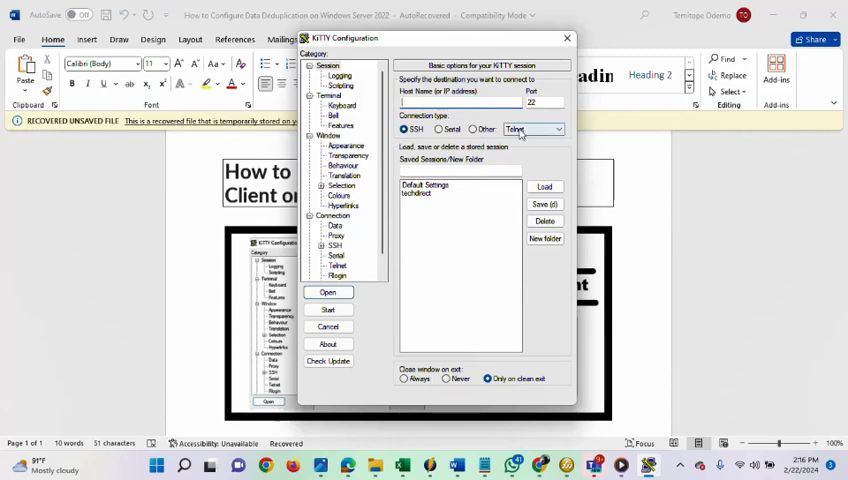
Review the connection protocol lists and keep SSH on port 22 for the session.
left_click(536, 128)
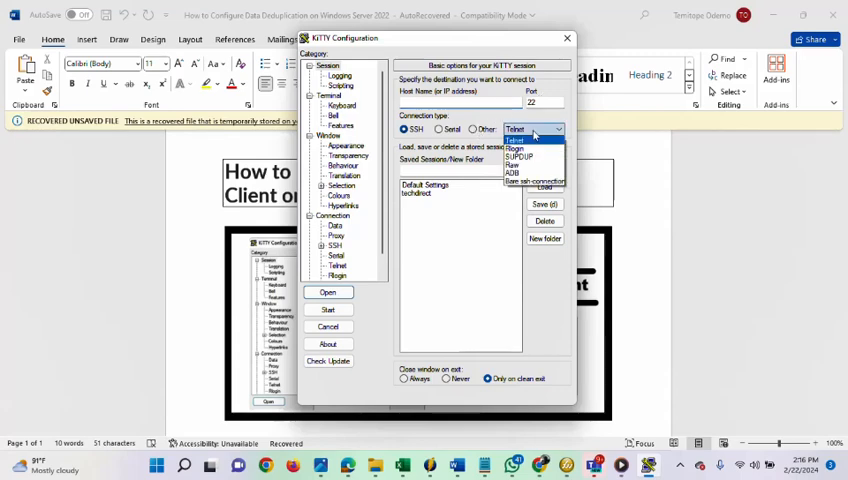
left_click(512, 138)
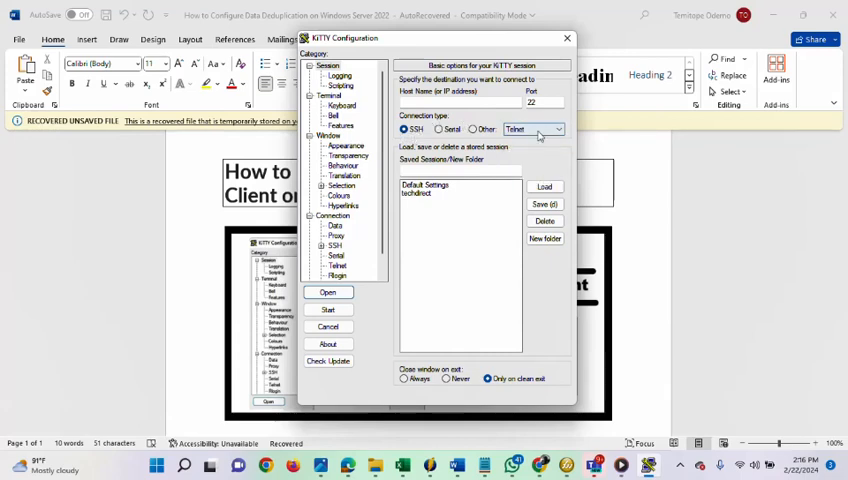
left_click(534, 128)
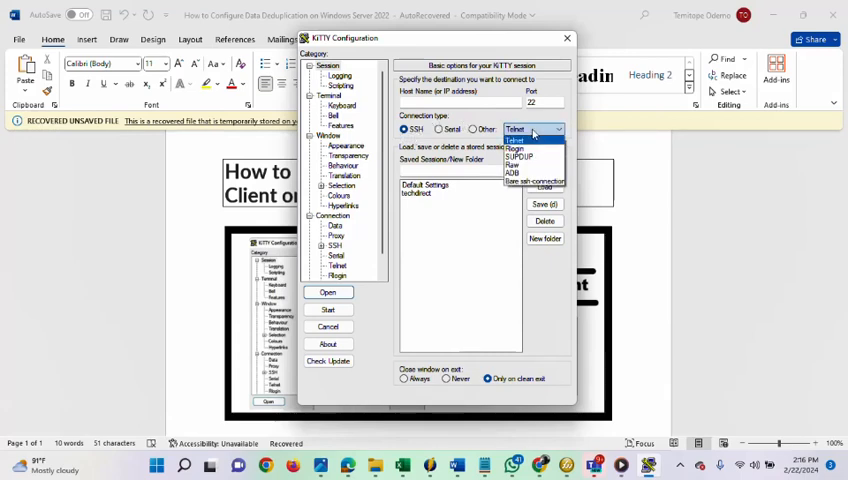
left_click(534, 128)
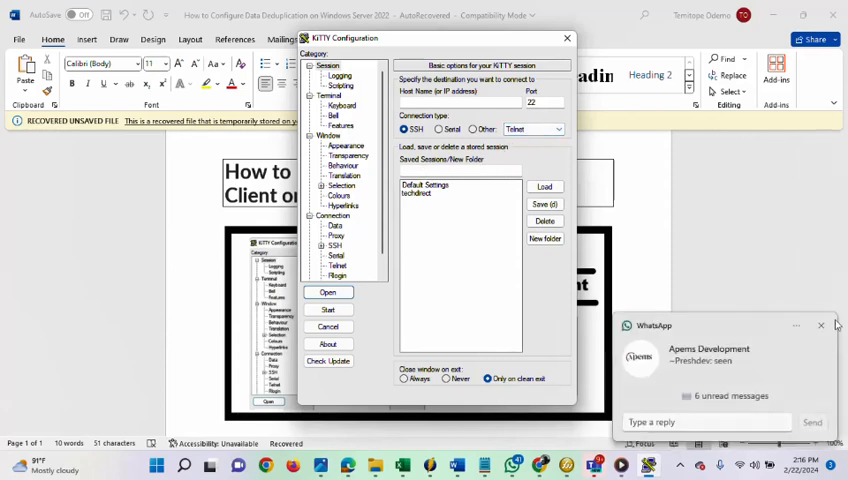
left_click(820, 324)
type("techdirectarchive")
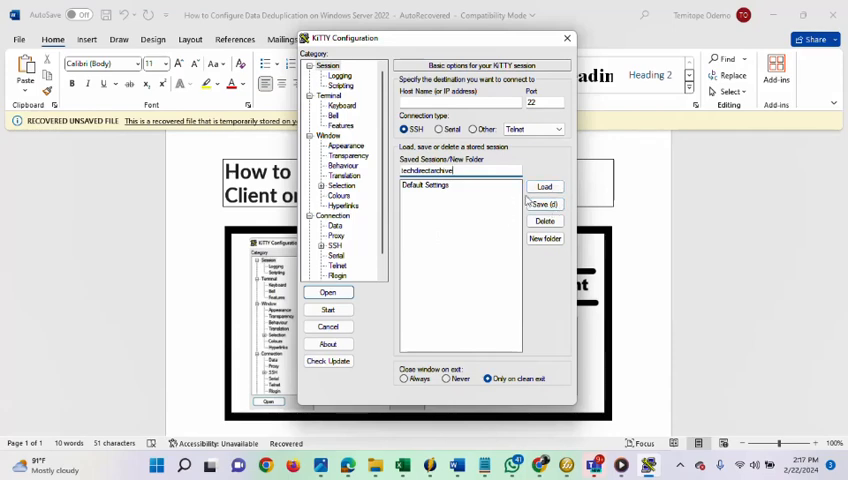
Save the named session so it appears in the saved sessions list under Default Settings.
left_click(544, 204)
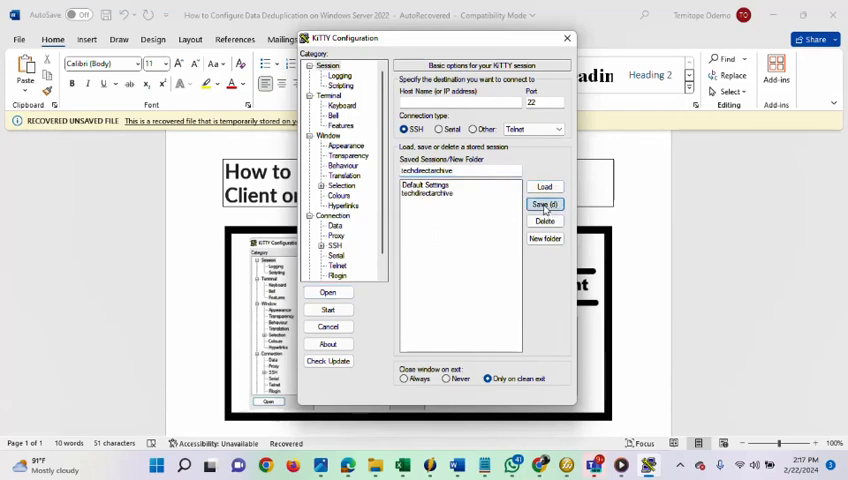
left_click(424, 192)
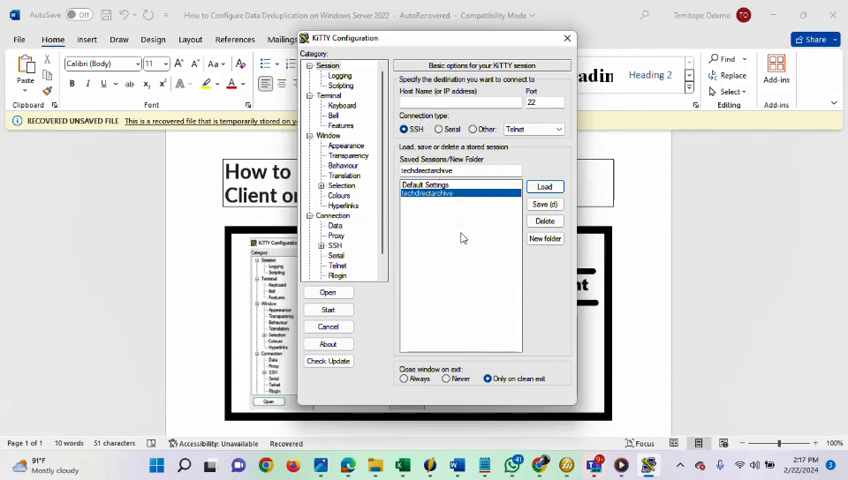
mouse_move(492, 404)
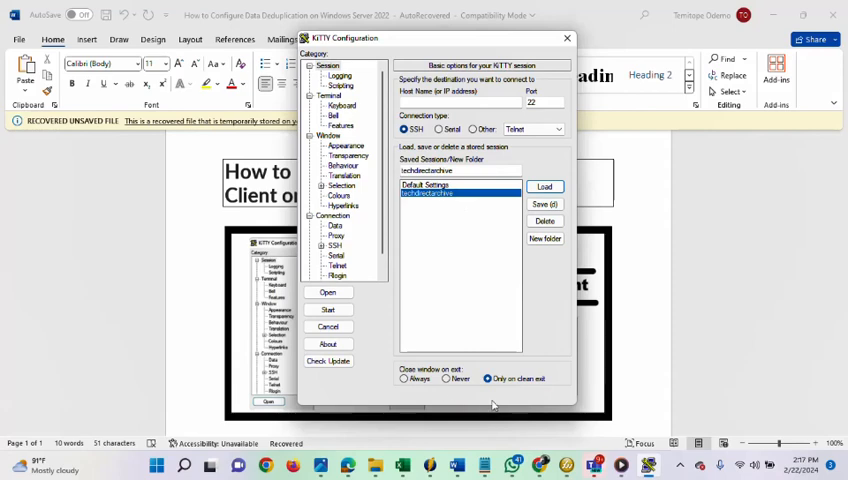
mouse_move(540, 464)
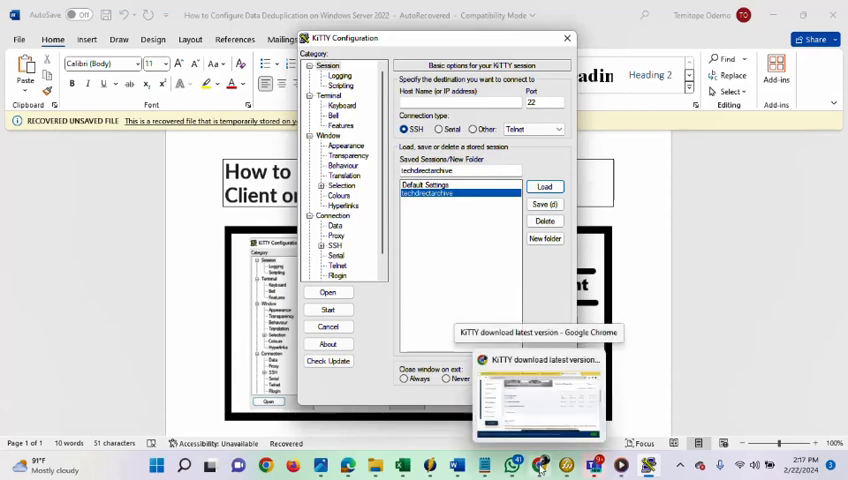
Switch to Chrome and open the EC2 service from the AWS console home.
left_click(536, 396)
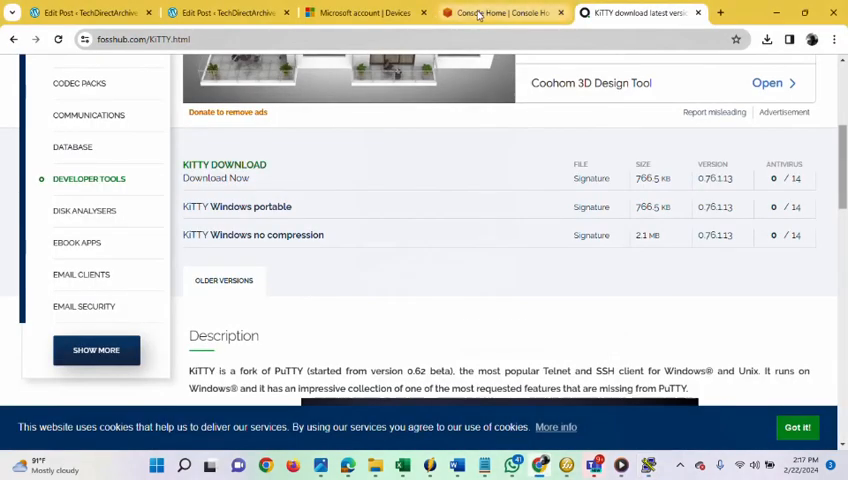
left_click(500, 12)
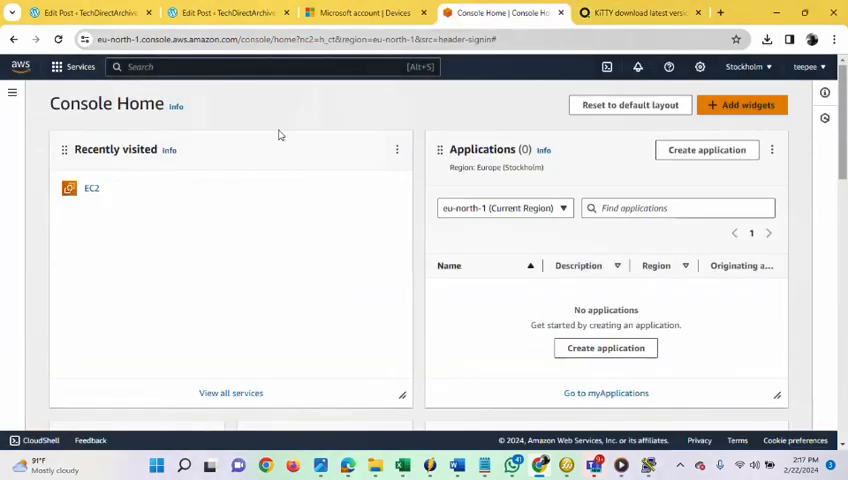
mouse_move(336, 196)
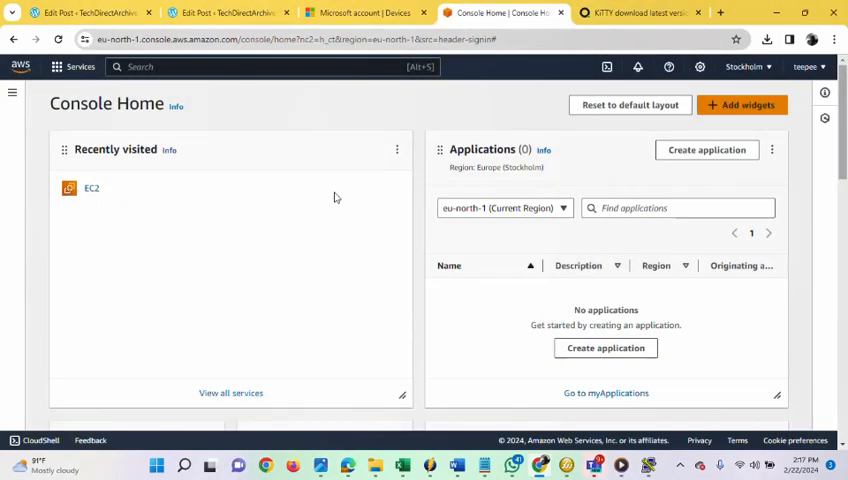
mouse_move(258, 122)
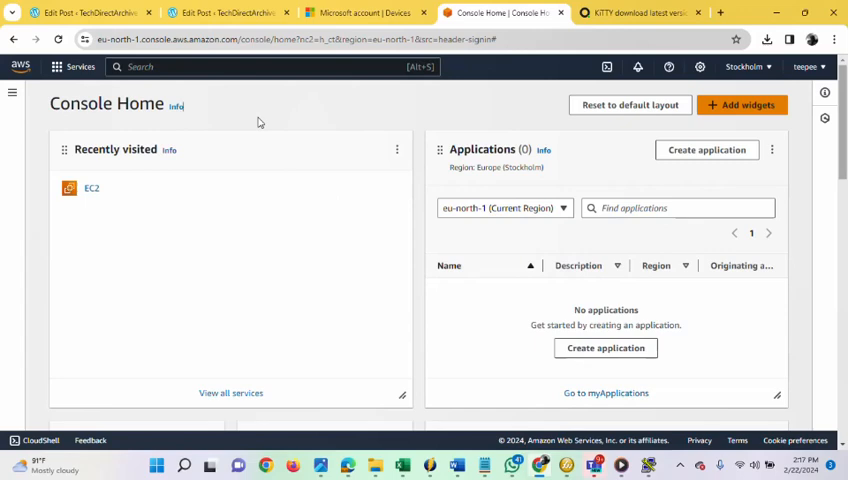
mouse_move(230, 116)
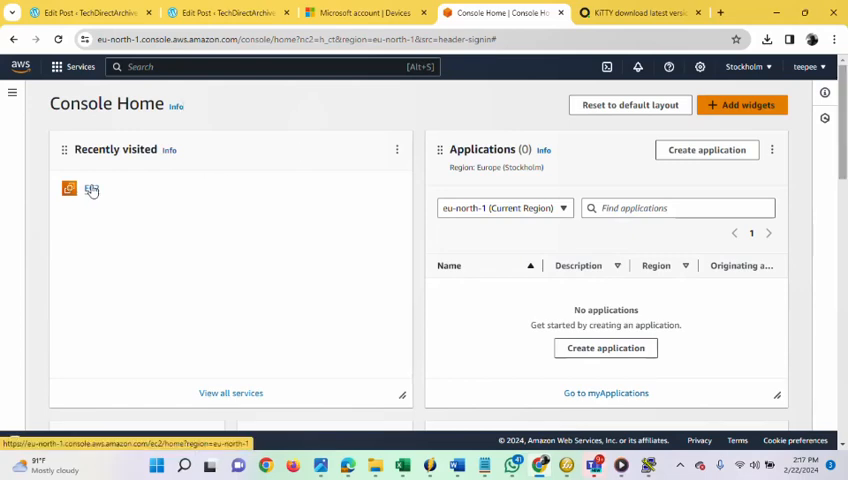
left_click(68, 188)
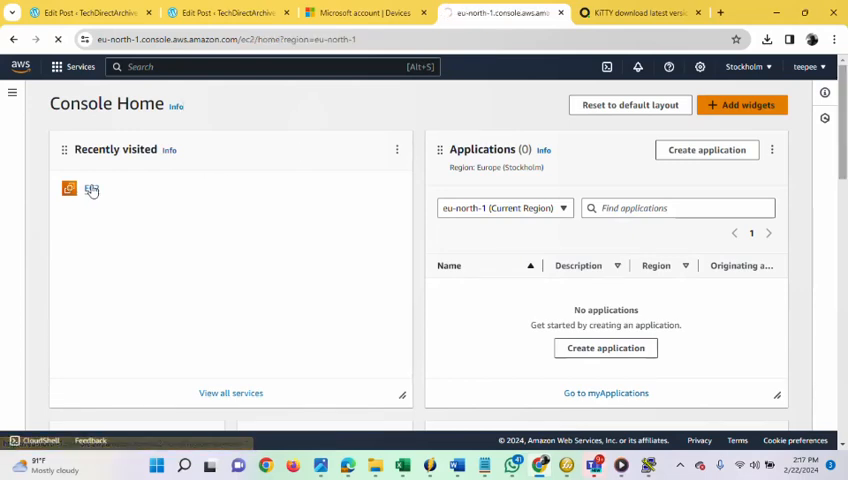
left_click(68, 188)
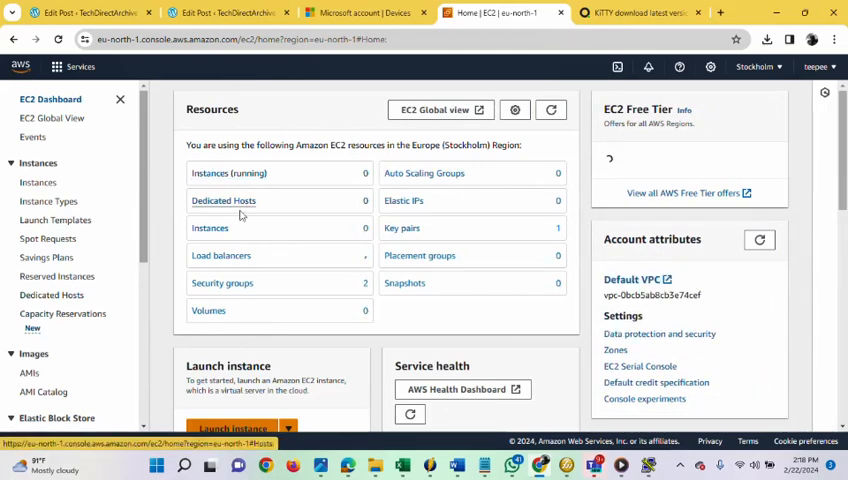
Show the empty EC2 Instances list and start launching a new instance.
left_click(210, 228)
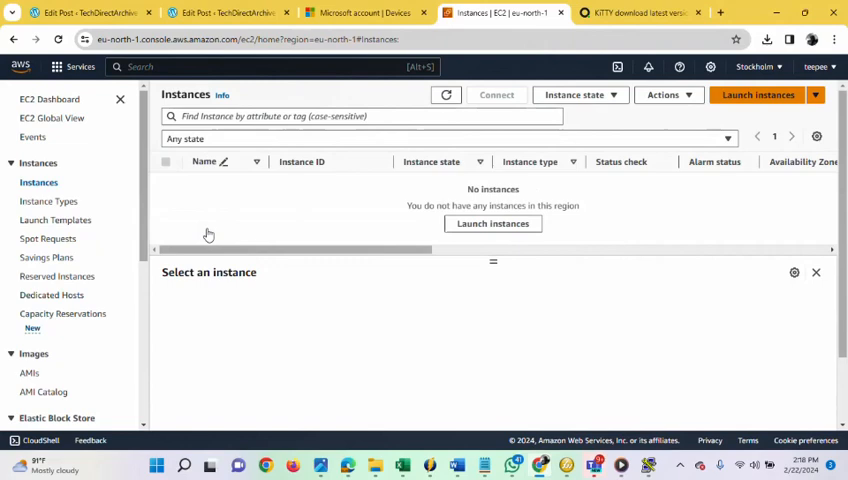
mouse_move(698, 110)
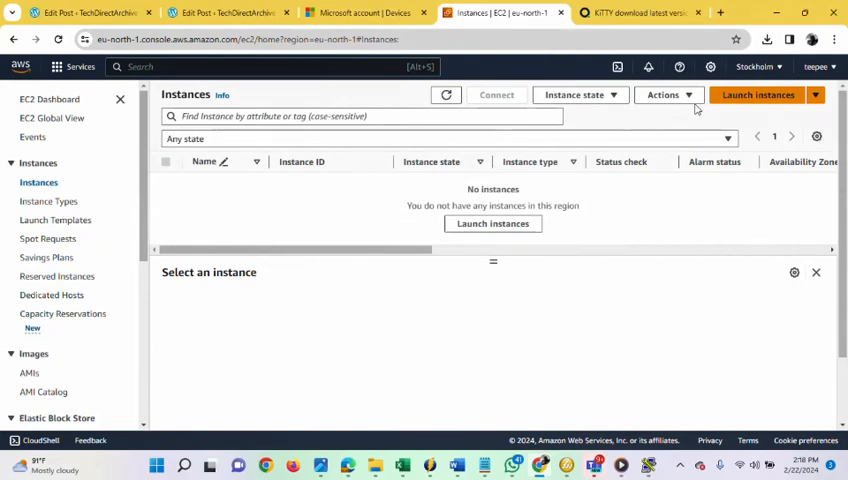
mouse_move(750, 96)
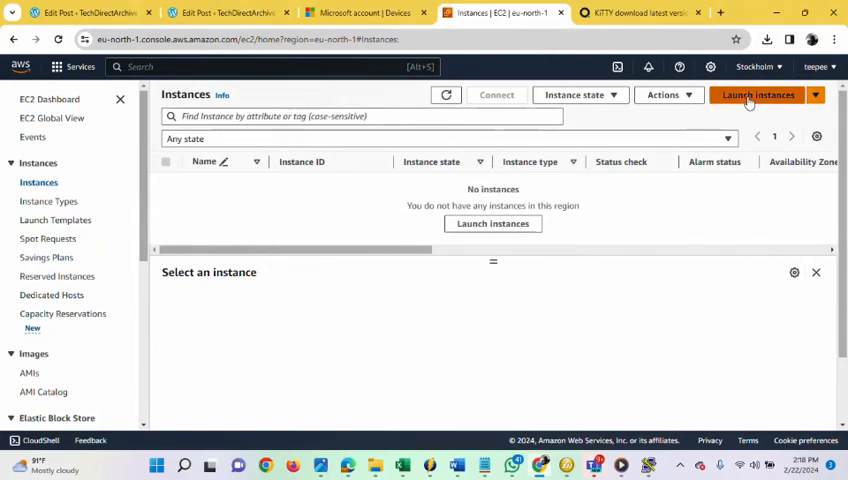
left_click(756, 94)
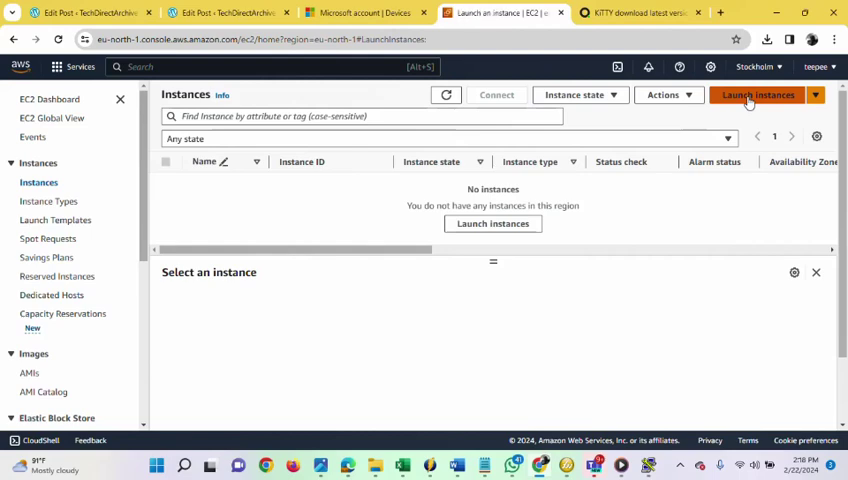
Check that Amazon Linux 2023 is the preselected AMI in the launch form.
left_click(756, 94)
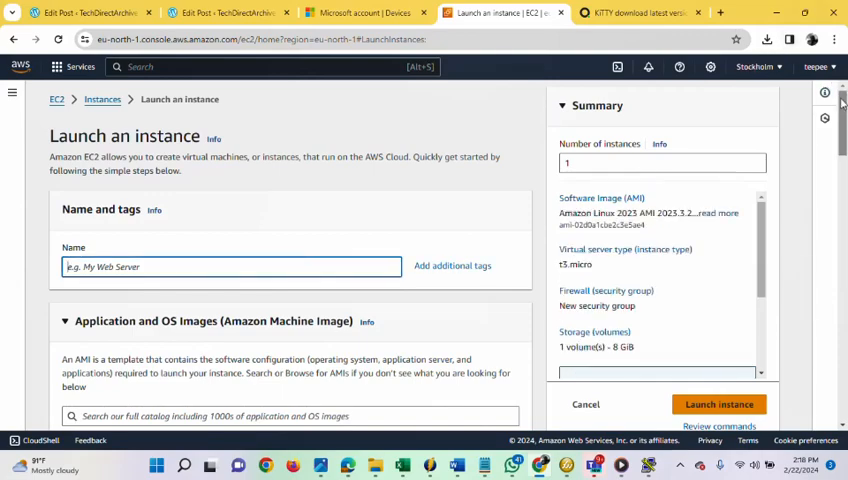
scroll("down", 3)
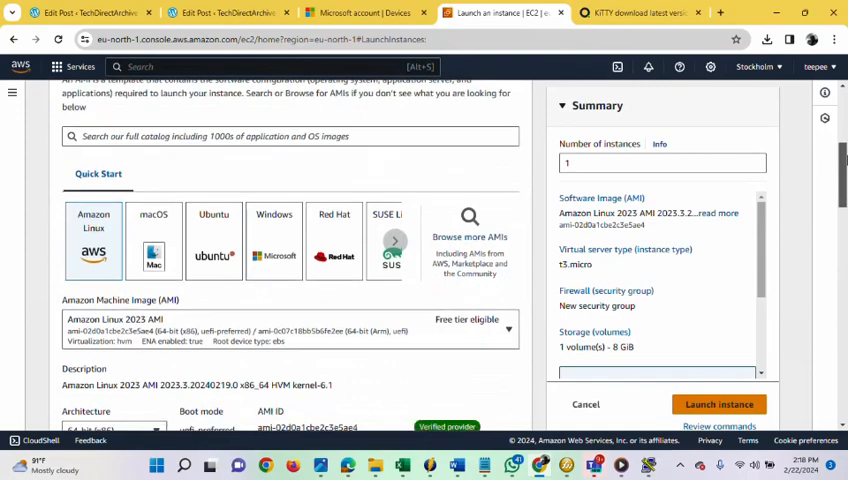
scroll("down", 3)
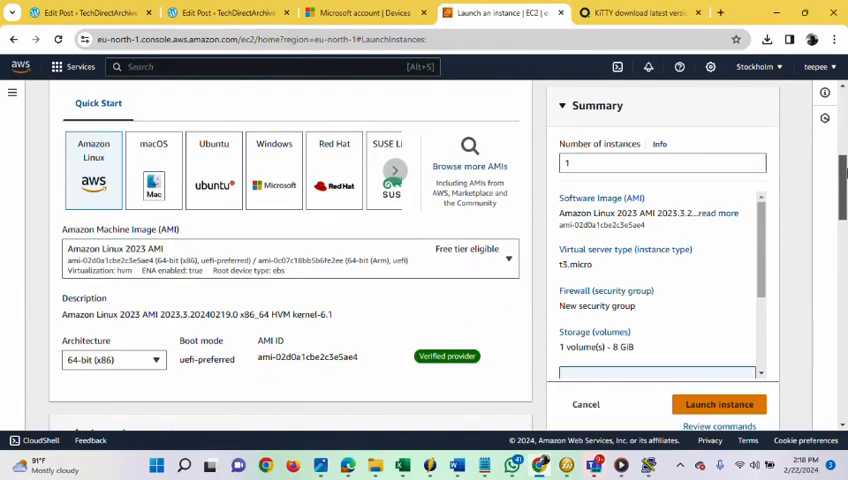
scroll("up", 3)
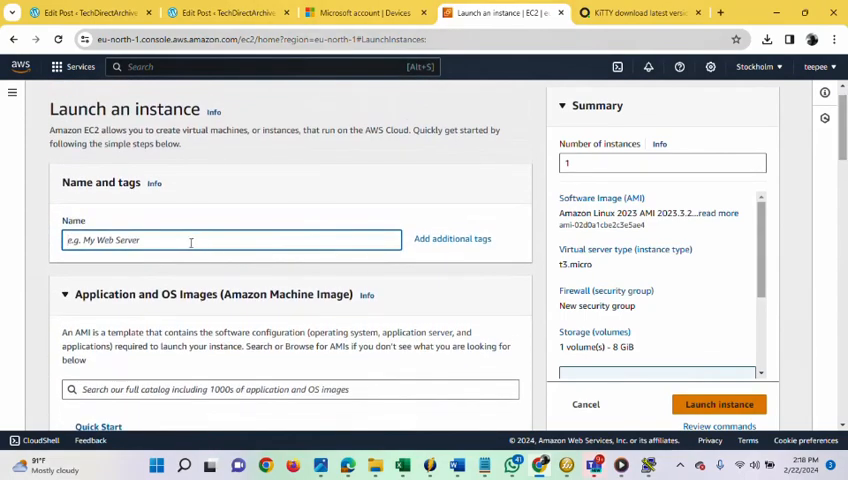
Name the new instance 'techdirect_server1'.
type("tech")
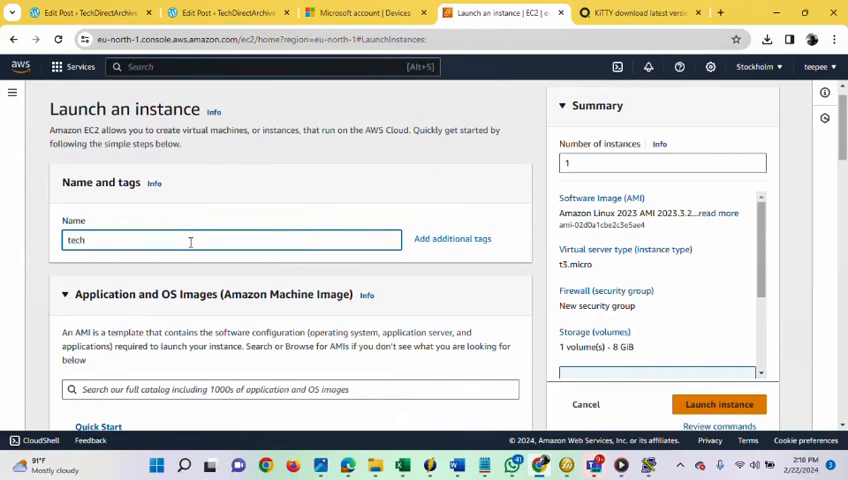
type("direct")
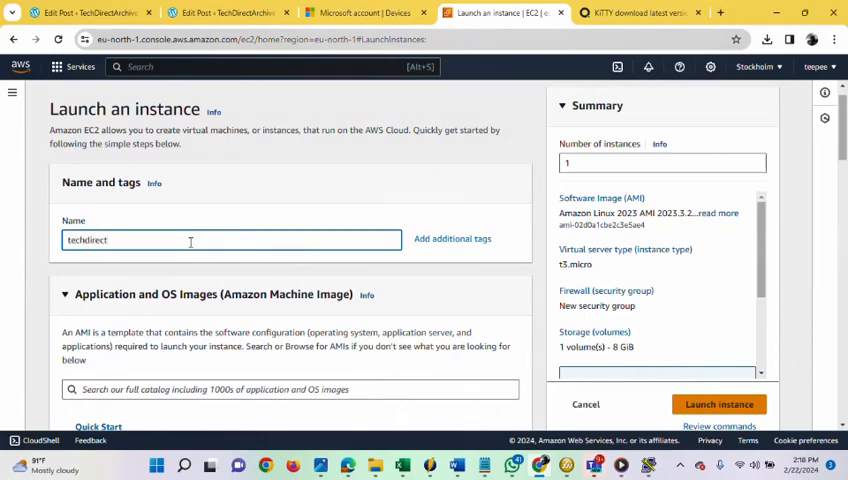
type("_")
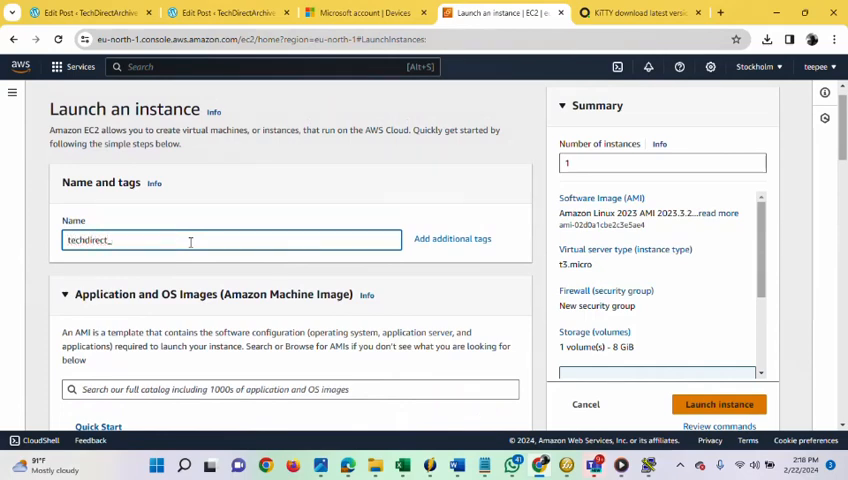
type("server")
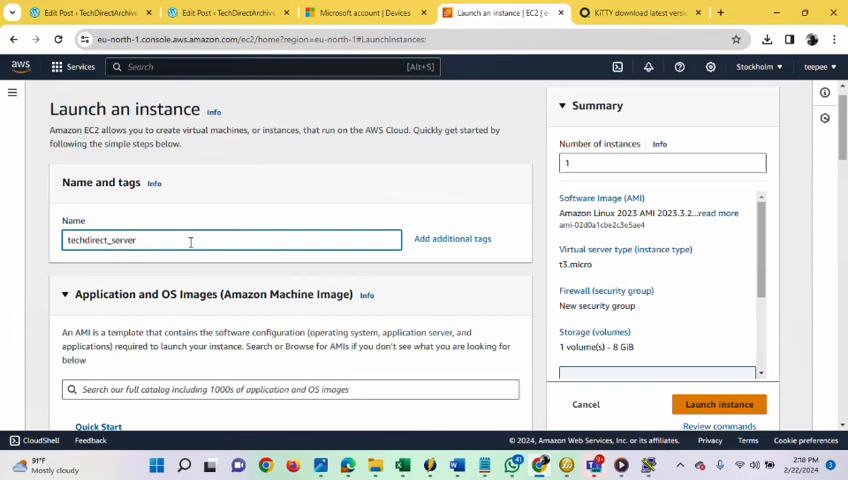
type("1")
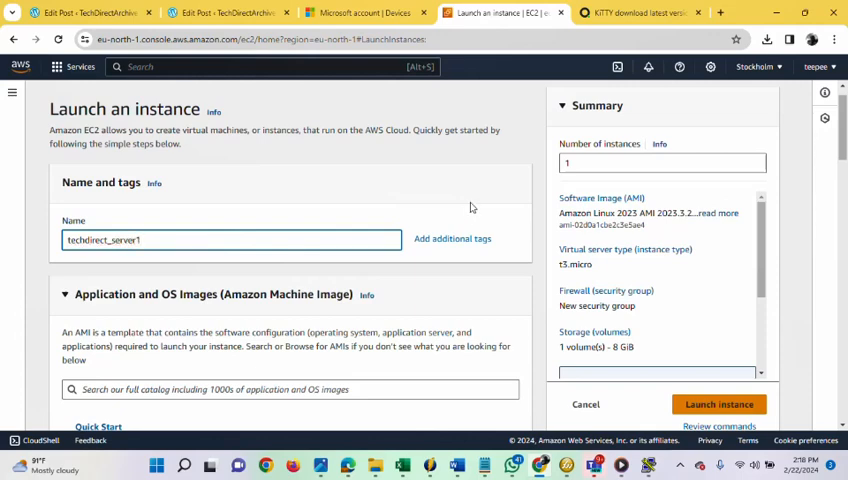
scroll("down", 3)
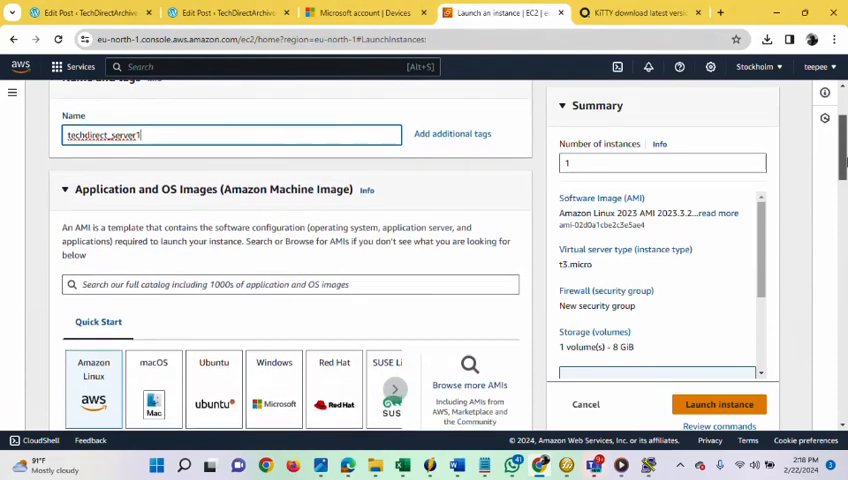
scroll("down", 3)
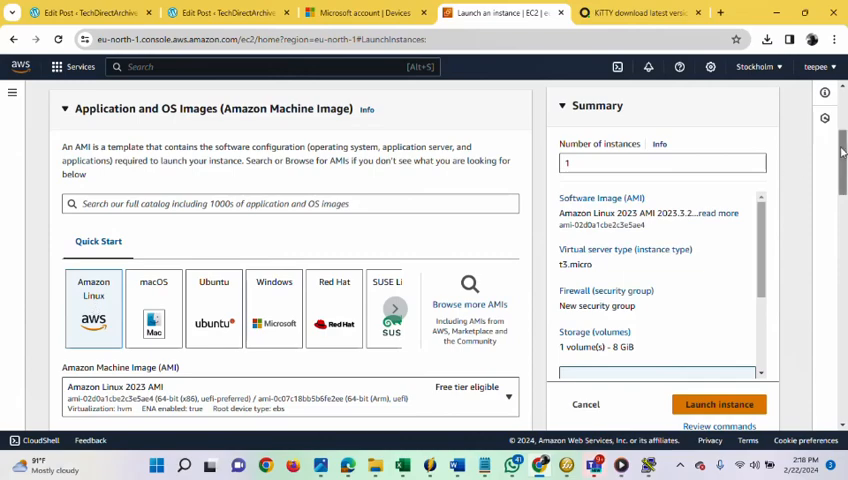
scroll("down", 3)
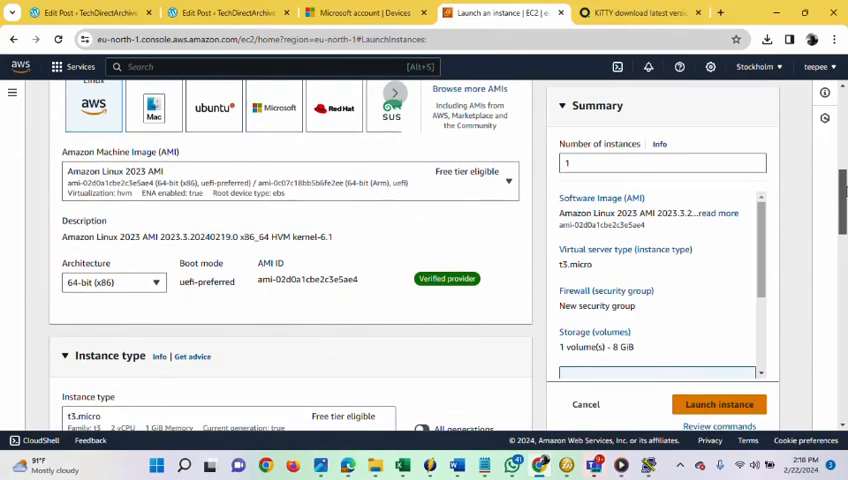
scroll("down", 3)
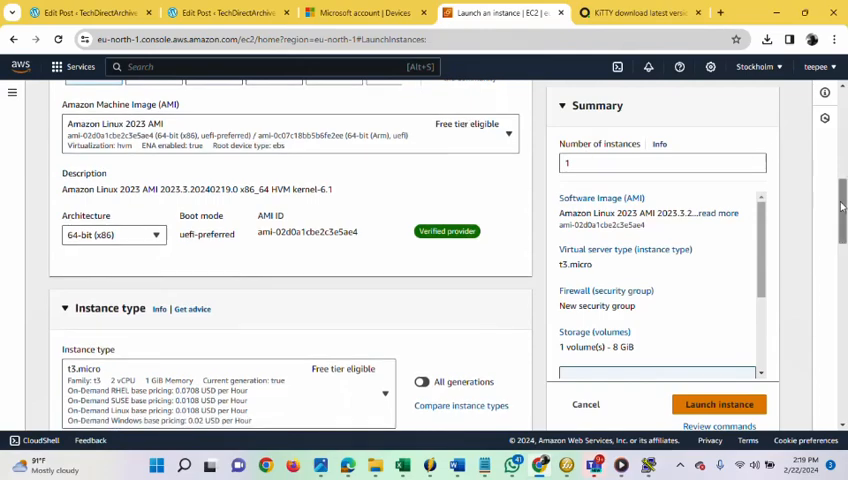
scroll("down", 3)
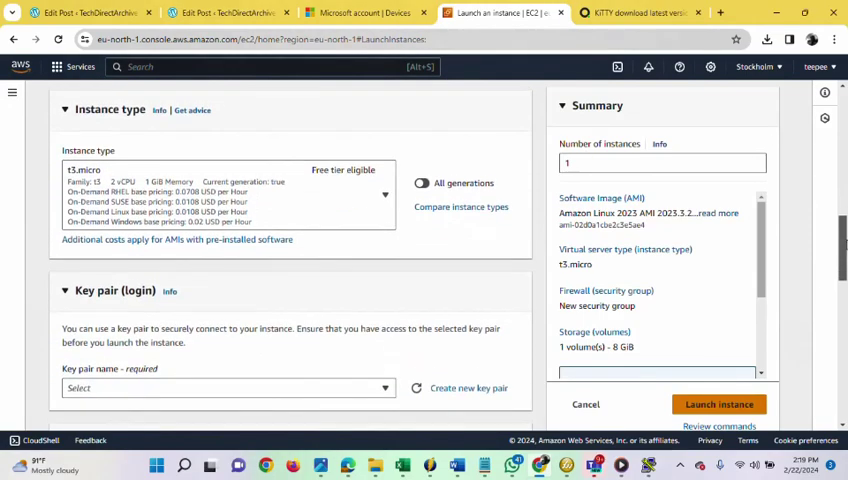
scroll("down", 3)
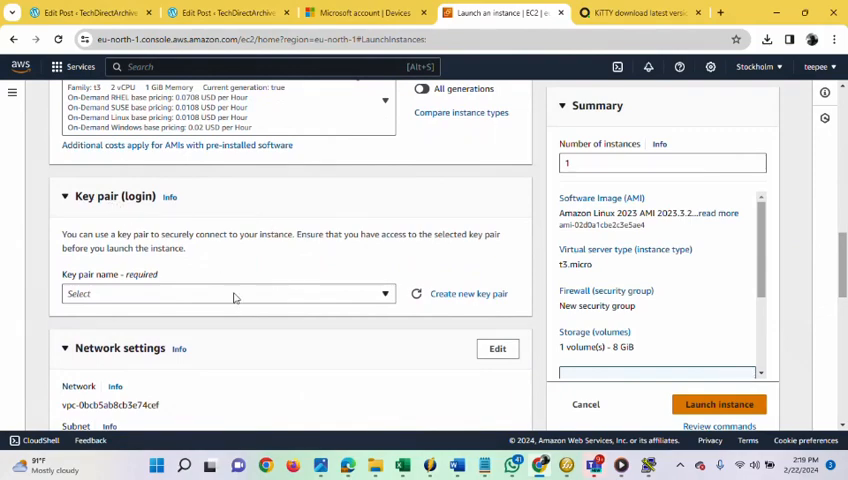
mouse_move(468, 292)
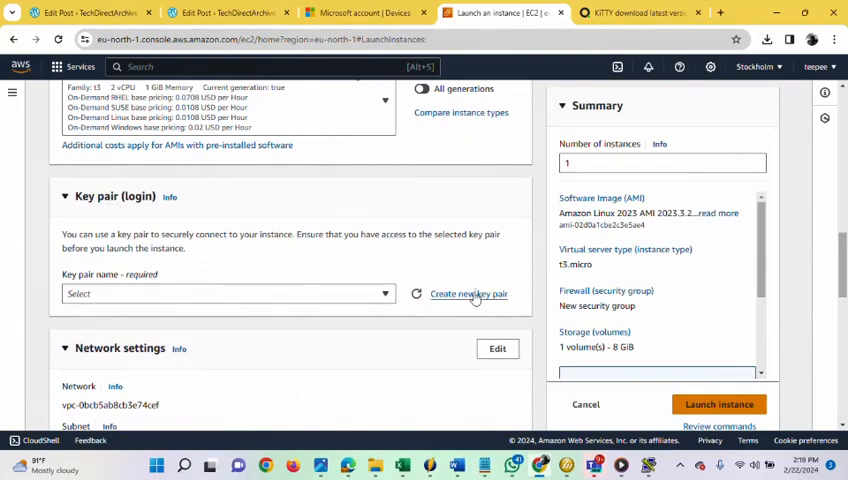
Define a new RSA key pair named 'techKEY' in .ppk format.
left_click(468, 292)
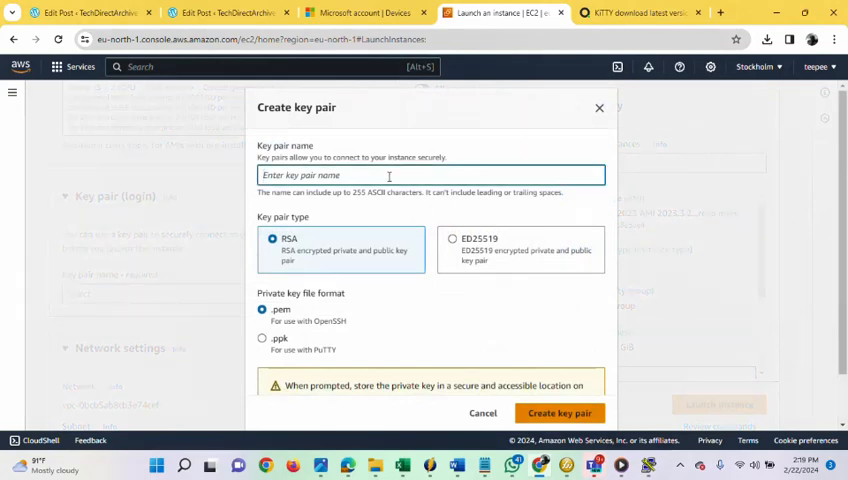
type("tech")
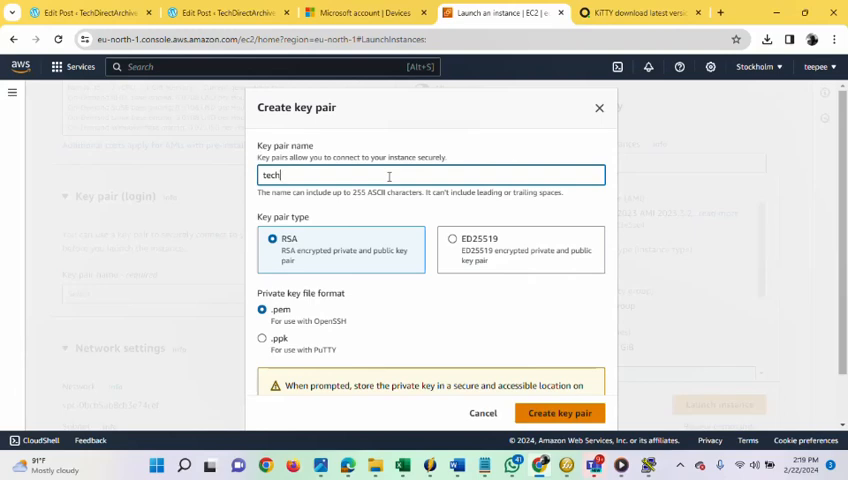
type("KEY")
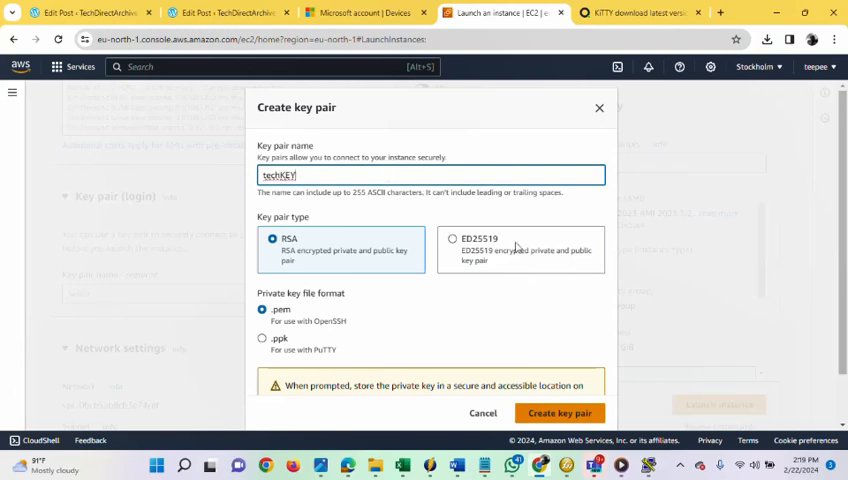
mouse_move(436, 350)
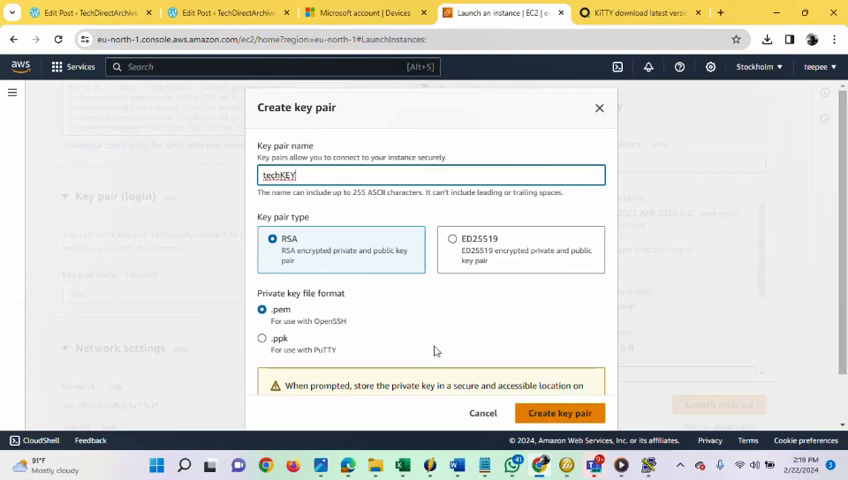
mouse_move(278, 350)
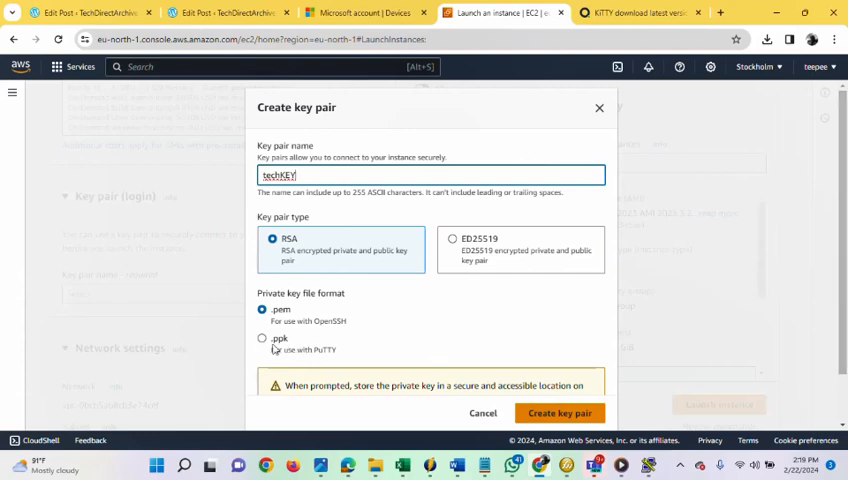
left_click(262, 340)
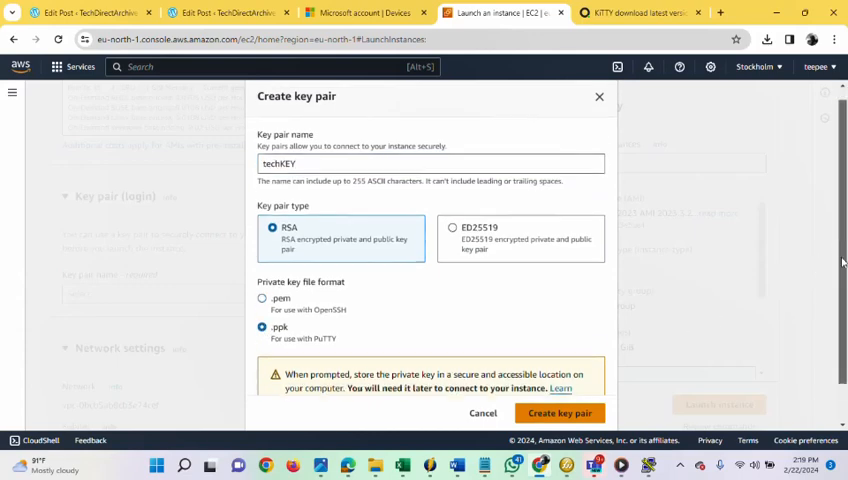
Create and download the techKEY key pair, leaving it assigned to the instance.
scroll("down", 3)
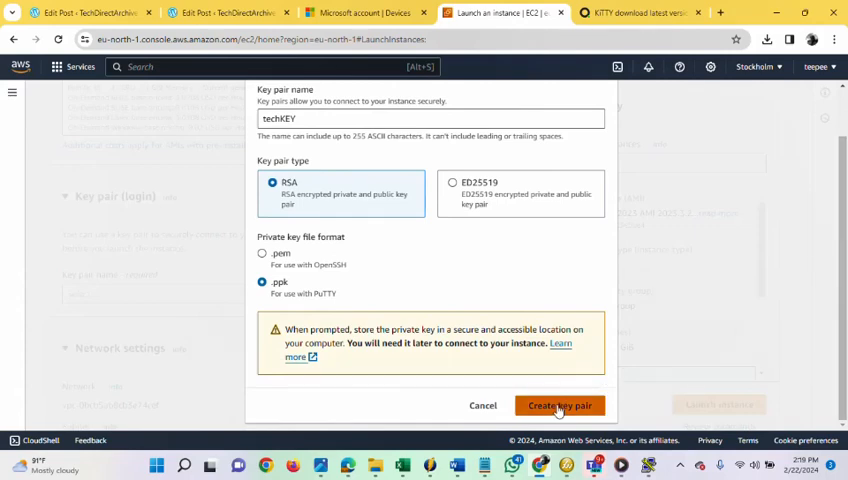
left_click(560, 404)
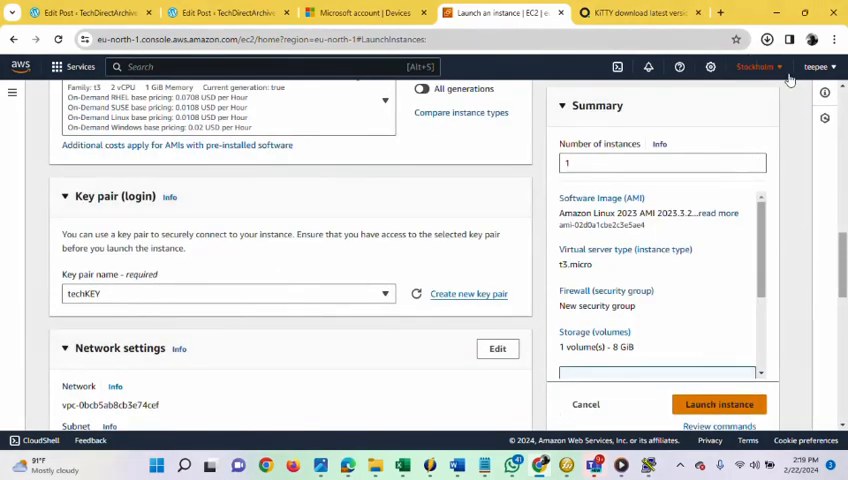
left_click(766, 40)
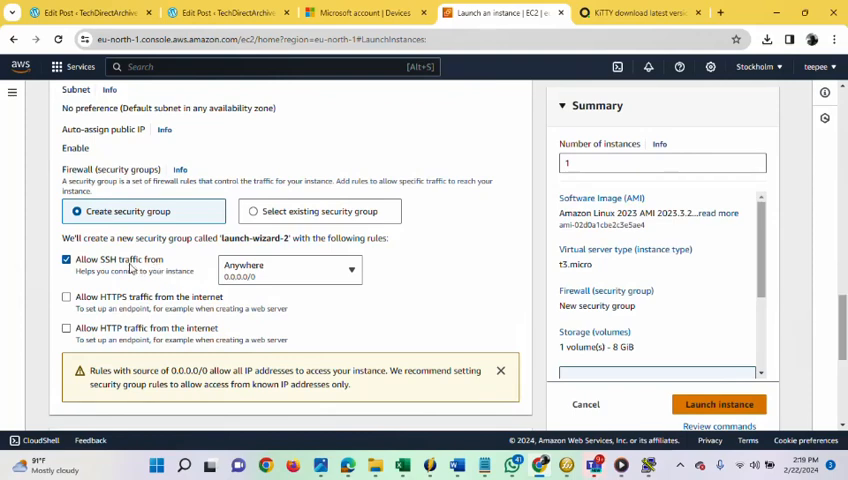
mouse_move(468, 316)
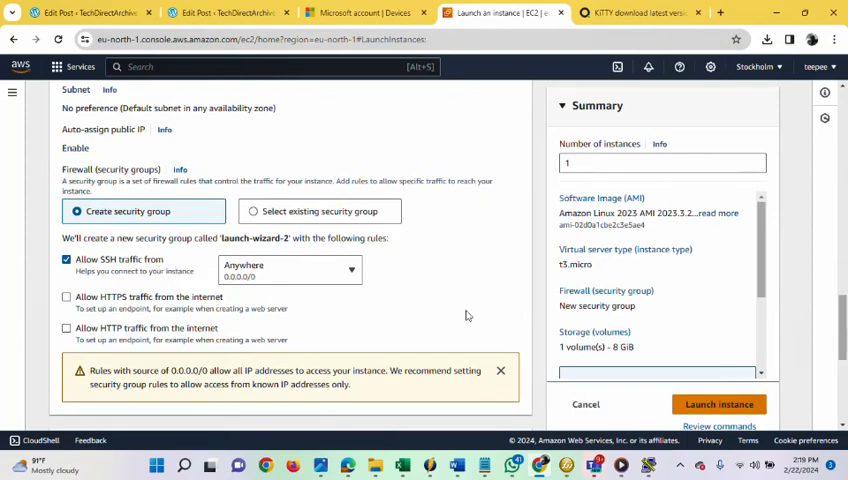
Keep SSH allowed from Anywhere and 8 GiB storage, then launch the instance.
scroll("down", 3)
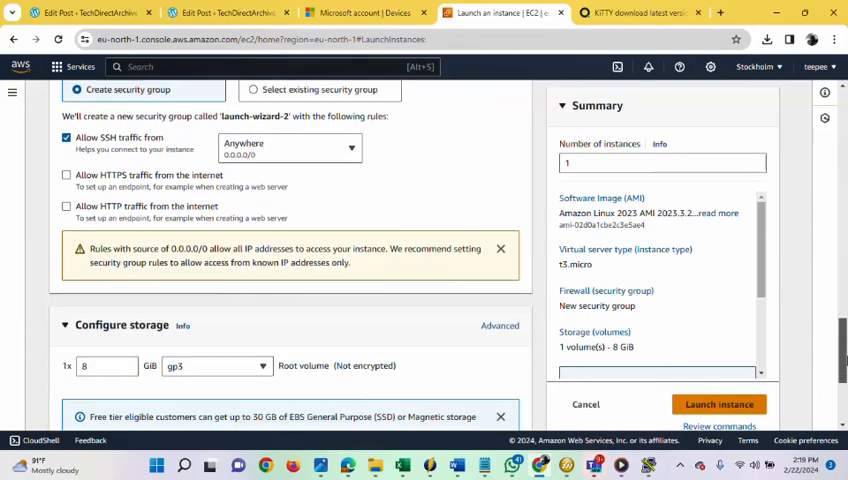
scroll("down", 3)
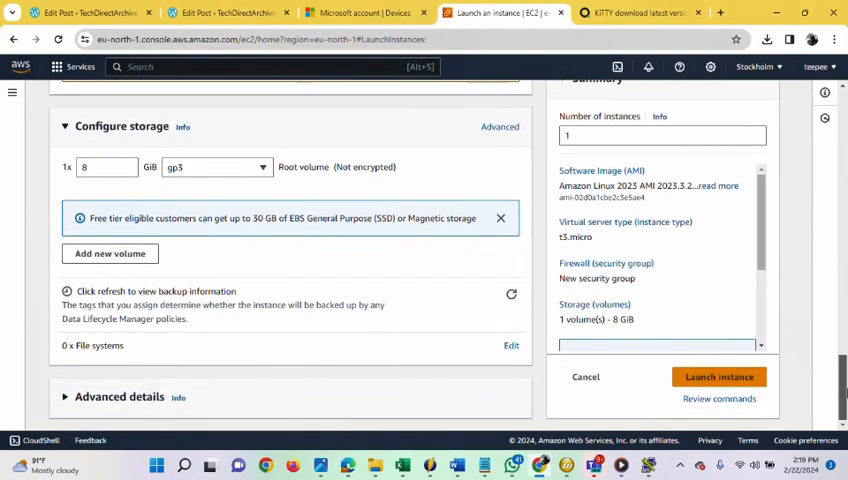
scroll("up", 3)
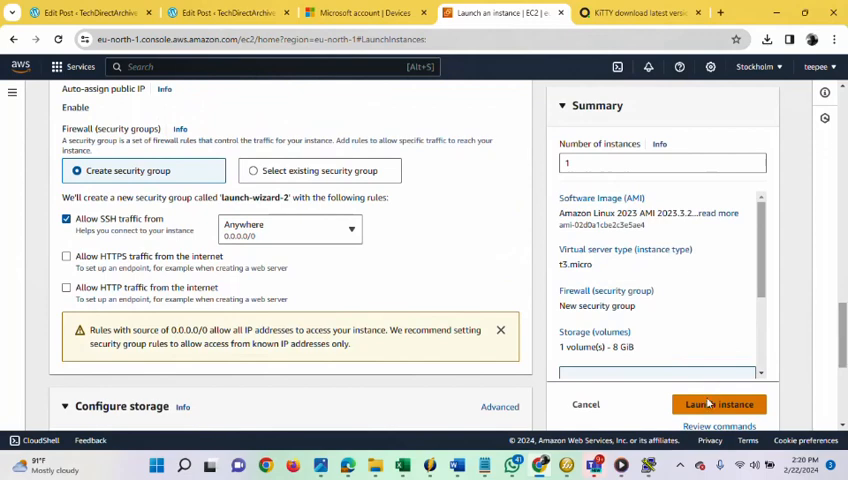
left_click(720, 404)
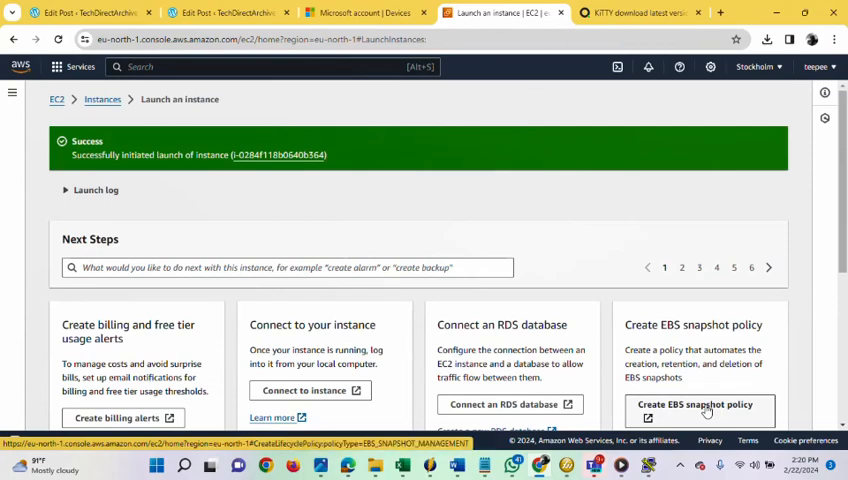
Show the running techdirect_server1 instance's summary with its public IPv4 address, then return to KiTTY.
scroll("down", 3)
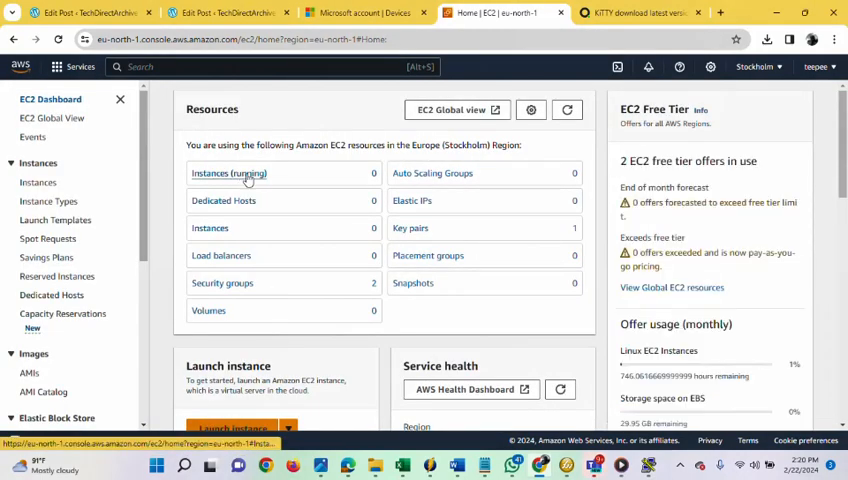
left_click(228, 172)
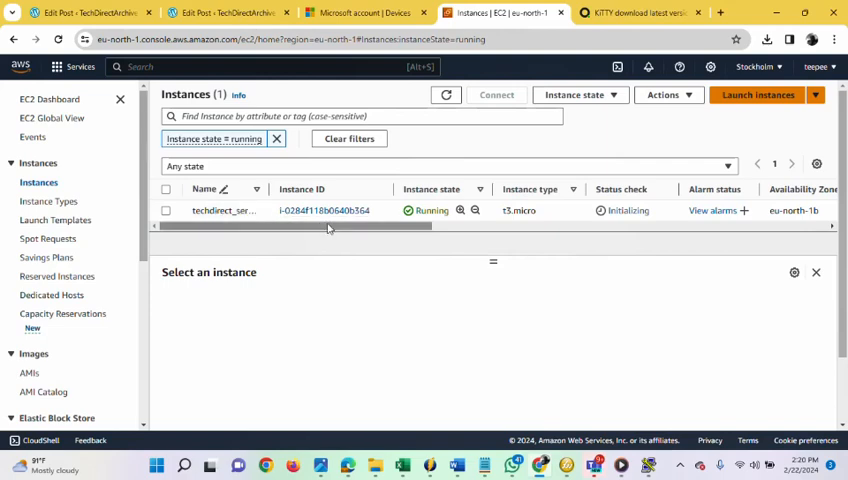
mouse_move(336, 210)
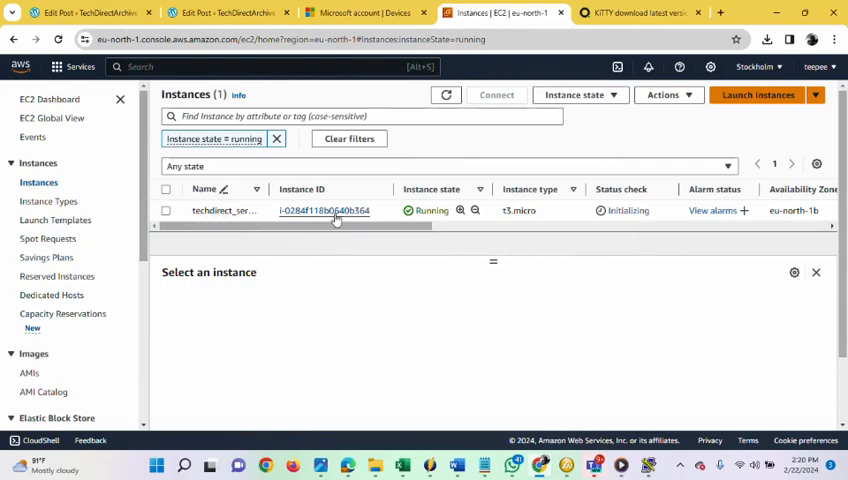
left_click(324, 210)
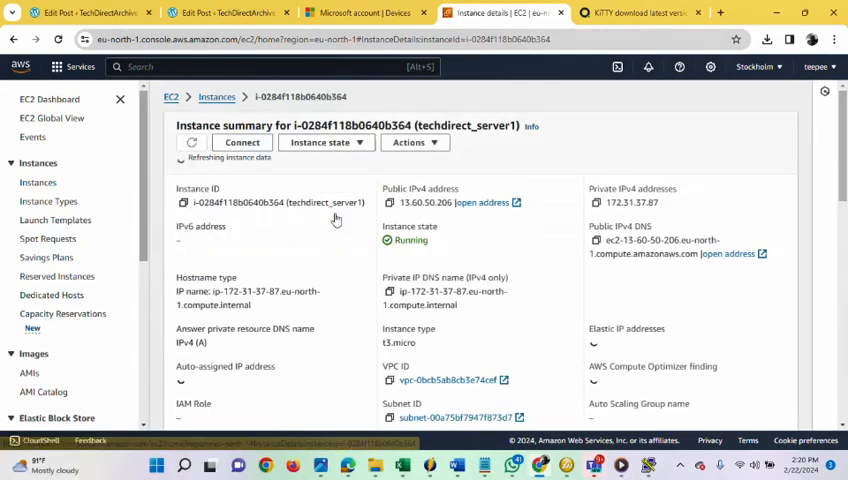
left_click(192, 142)
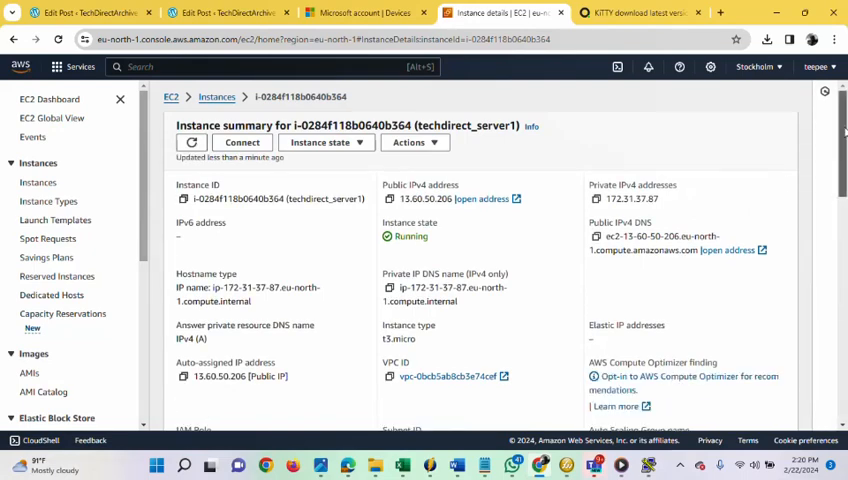
mouse_move(444, 232)
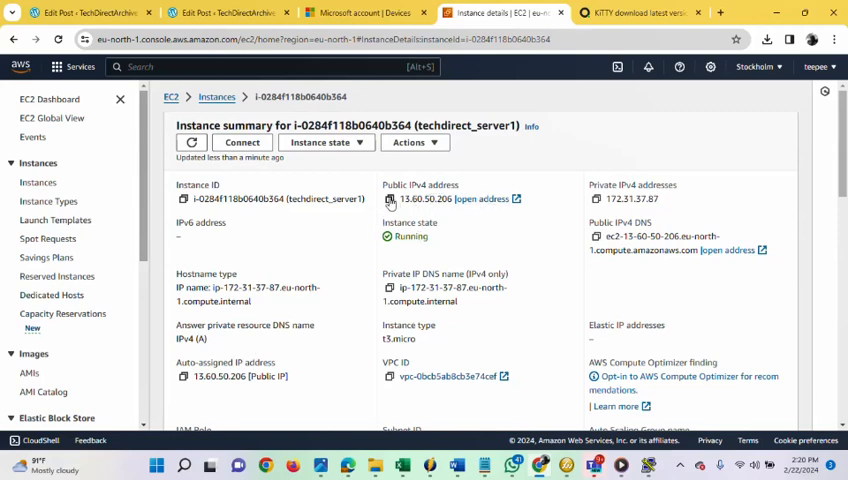
left_click(390, 200)
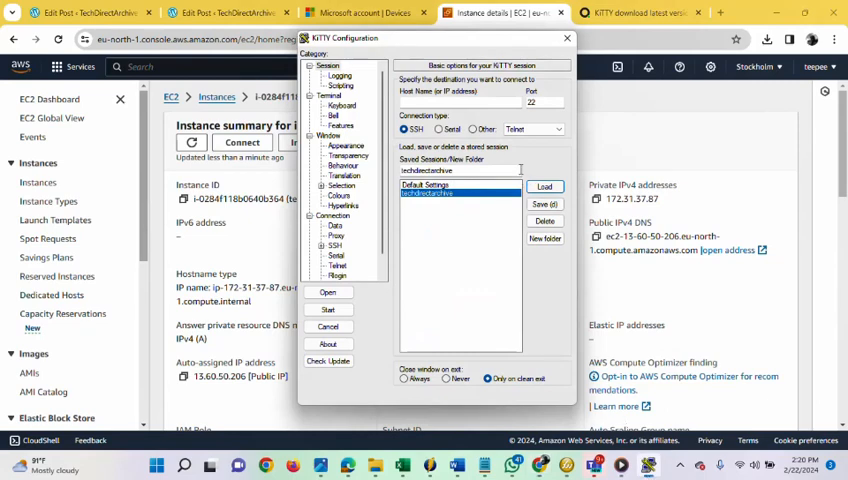
Enter 13.60.50.206 as the host on port 22 and save it to the stored session entry.
left_click(430, 192)
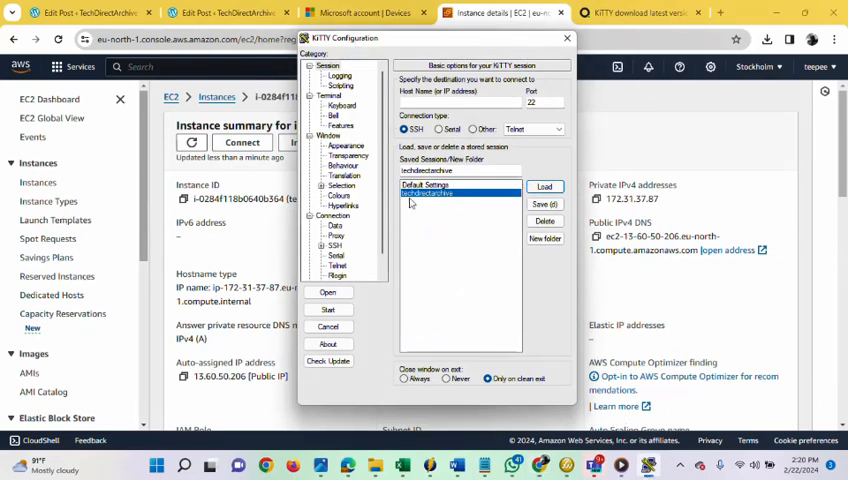
left_click(440, 192)
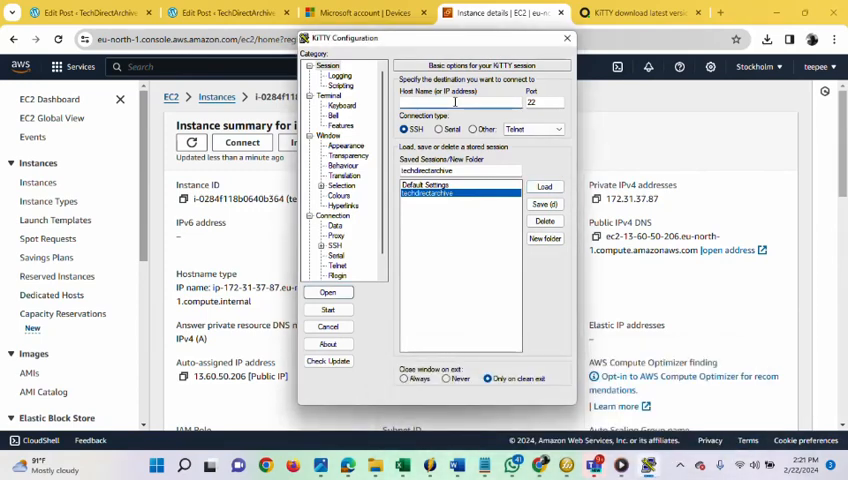
type("13.60.50.206")
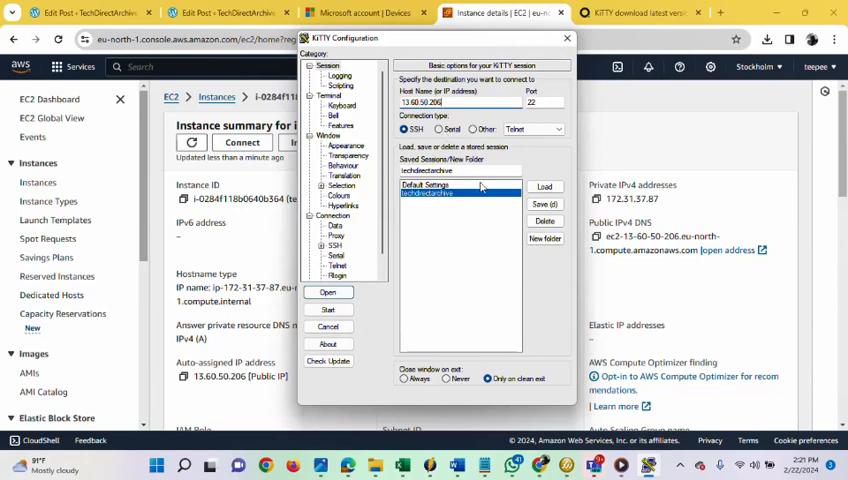
left_click(424, 192)
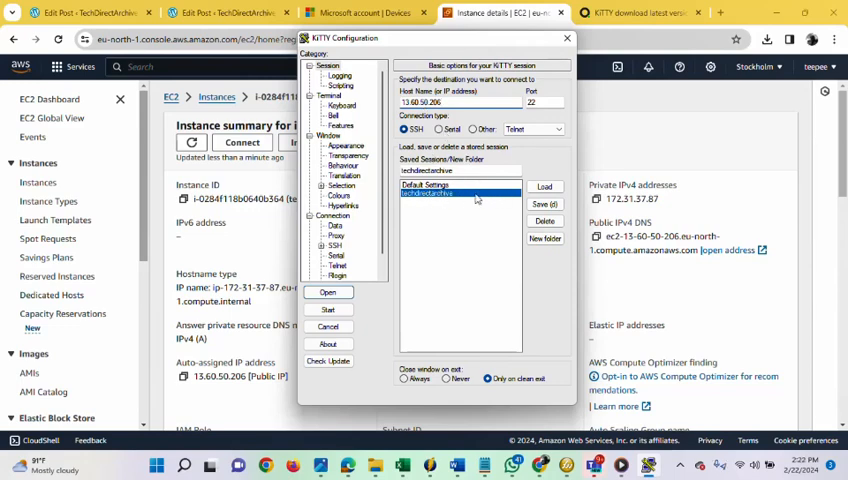
left_click(544, 188)
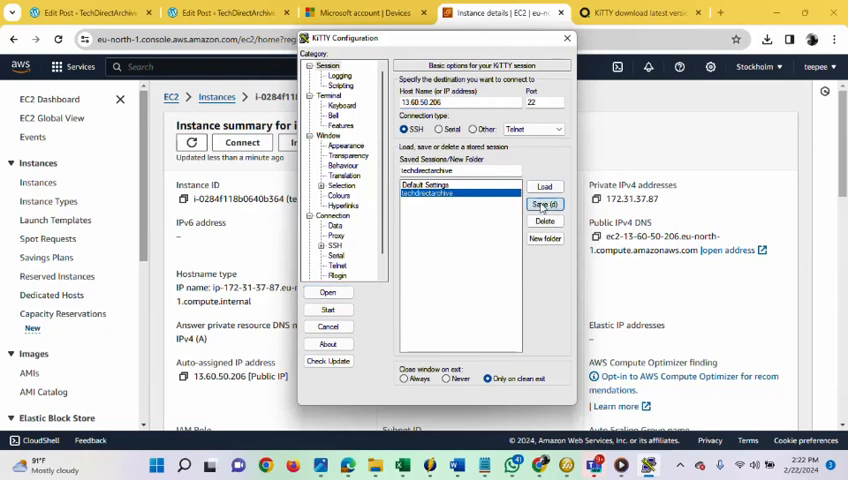
mouse_move(530, 162)
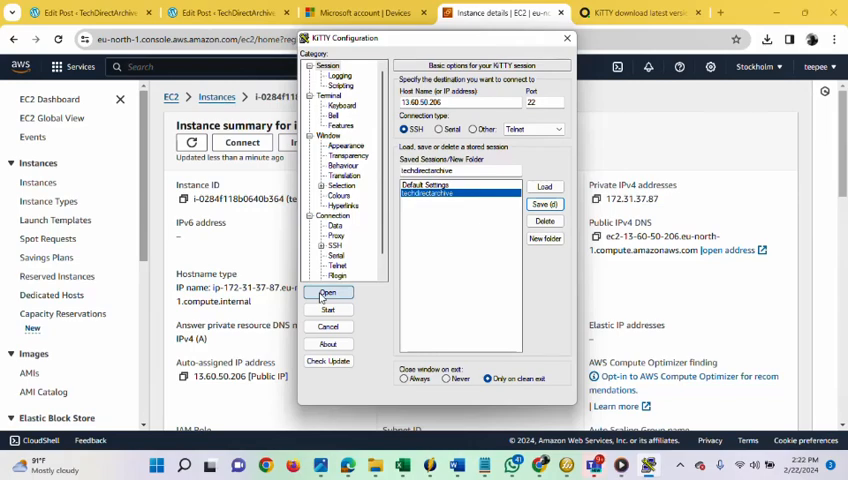
Connect to 13.60.50.206 and accept the server's host key to reach the login prompt.
left_click(328, 296)
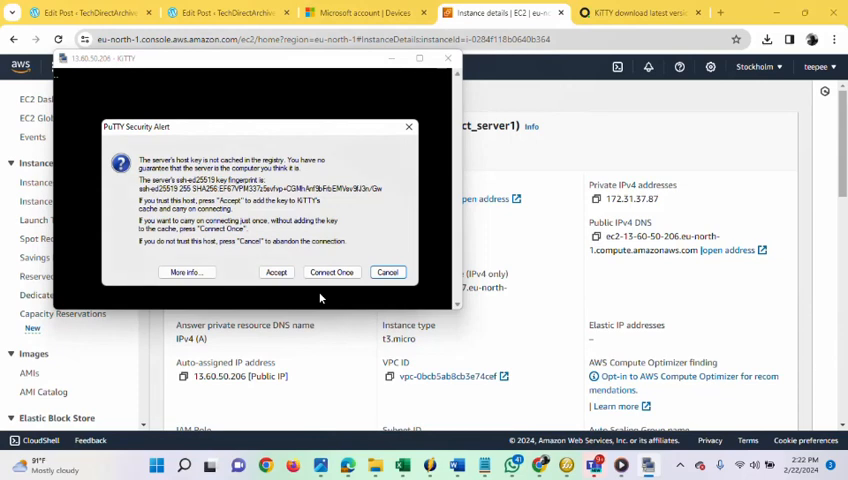
mouse_move(252, 132)
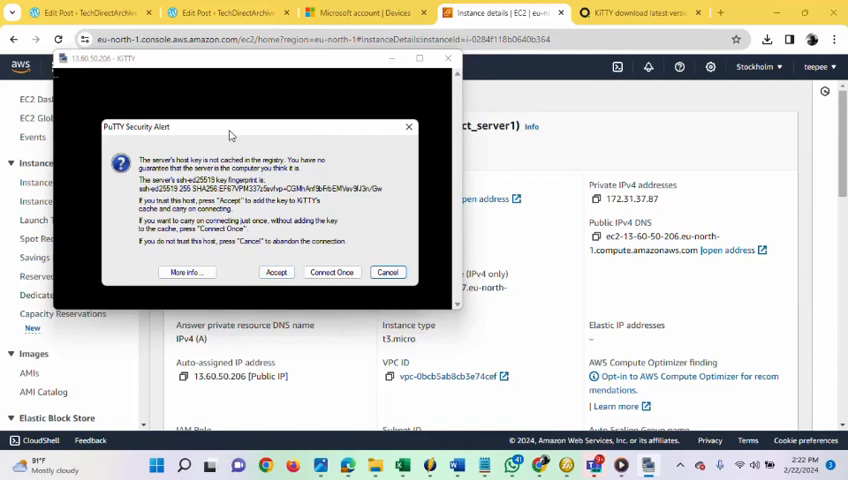
mouse_move(296, 262)
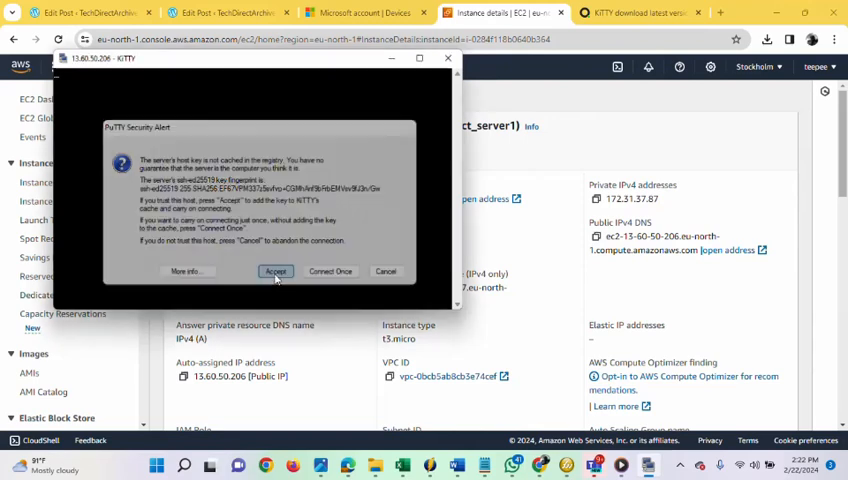
left_click(276, 272)
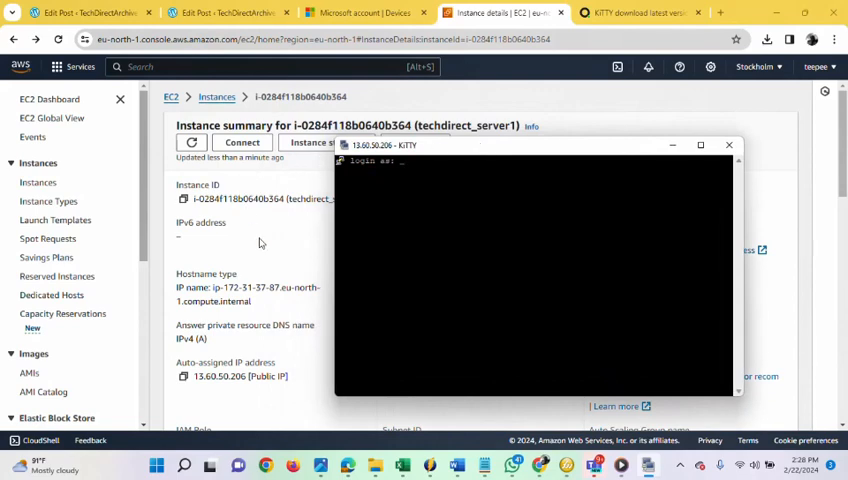
Bring up the instance's Connect page in the browser to read the default username ec2-user.
left_click(728, 144)
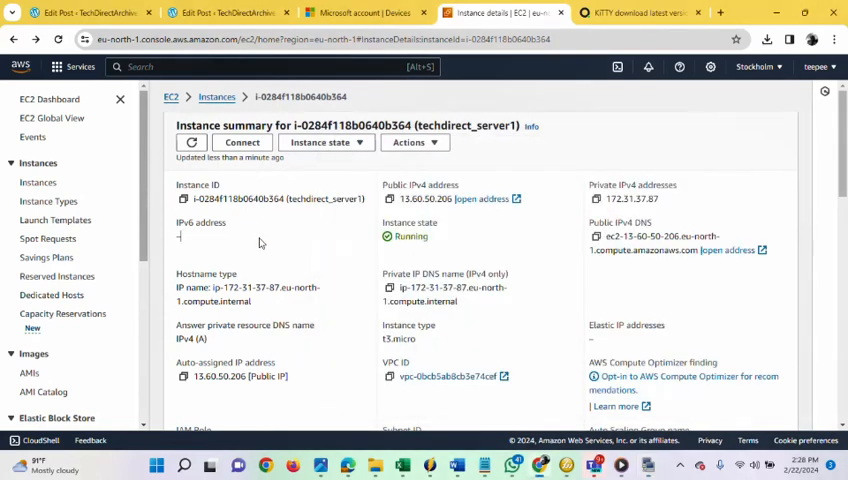
mouse_move(224, 192)
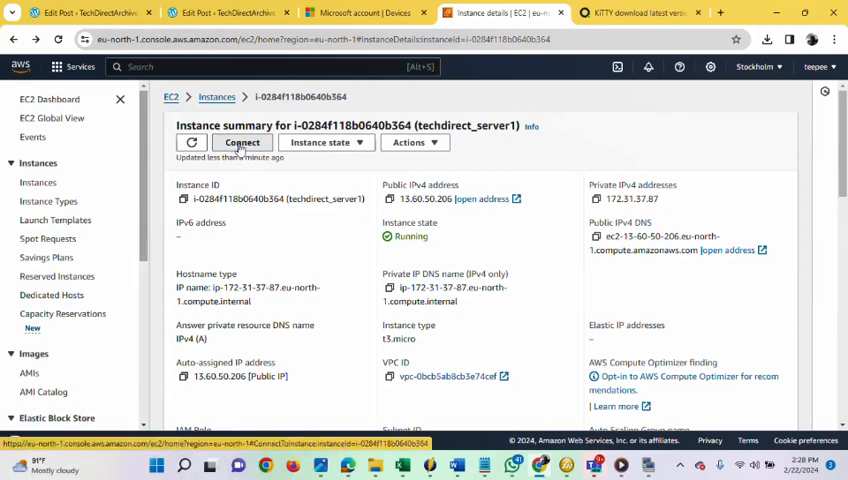
left_click(242, 142)
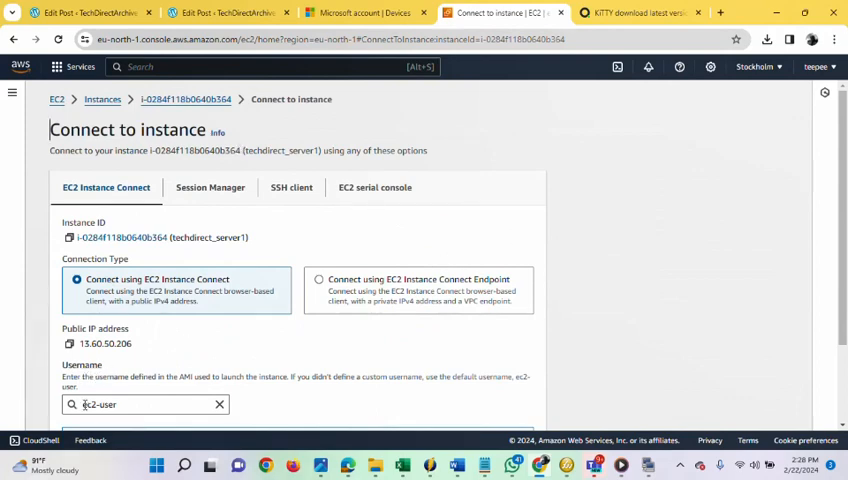
scroll("down", 3)
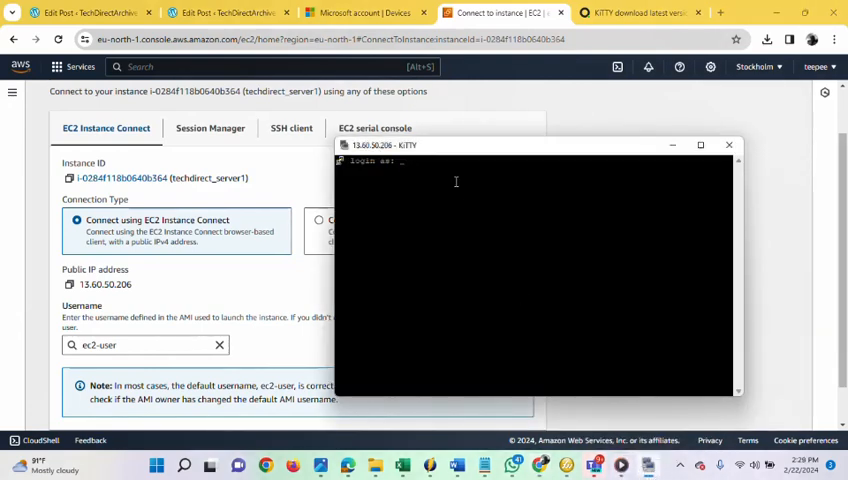
Enter ec2-user at the login prompt; the server rejects it for lack of a public key.
type("e")
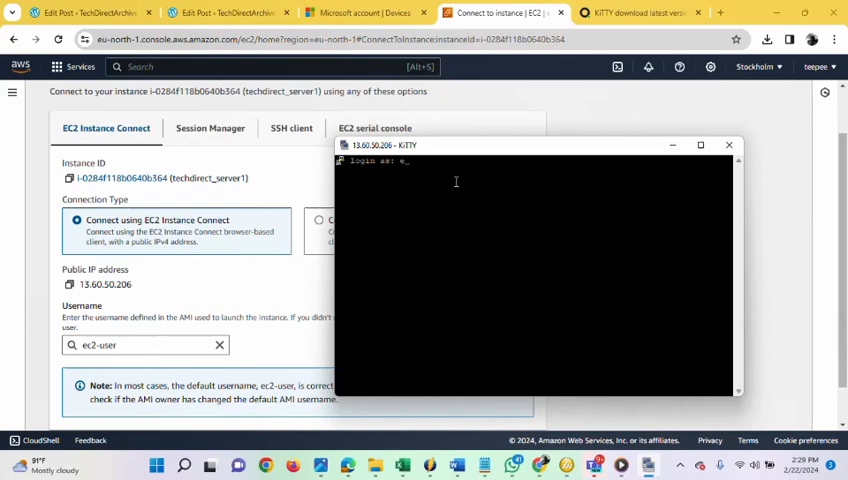
type("c2-user")
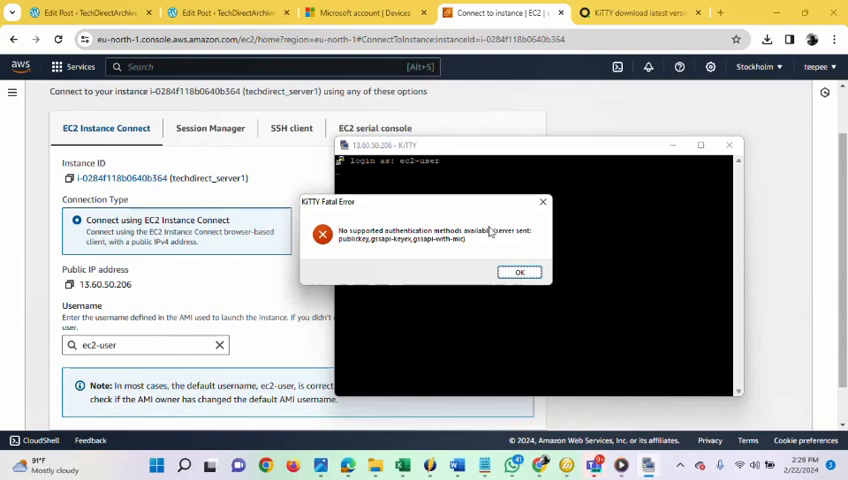
mouse_move(366, 220)
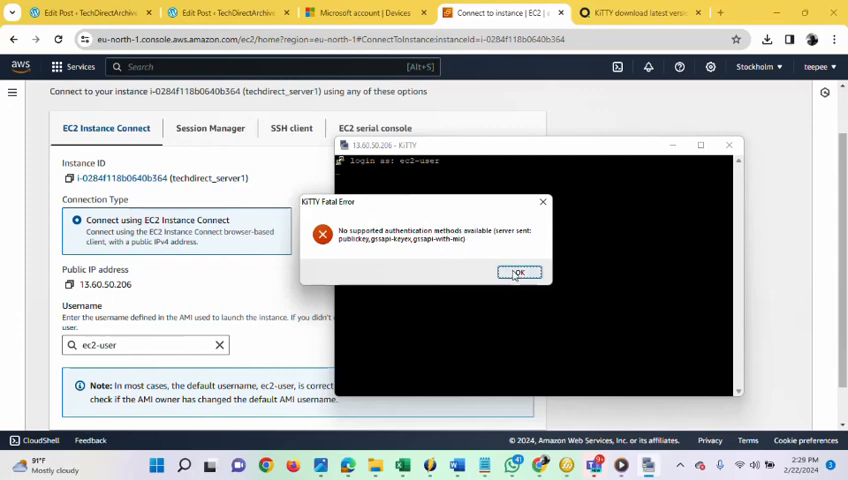
Dismiss the fatal error and relaunch KiTTY from the Downloads folder.
left_click(520, 272)
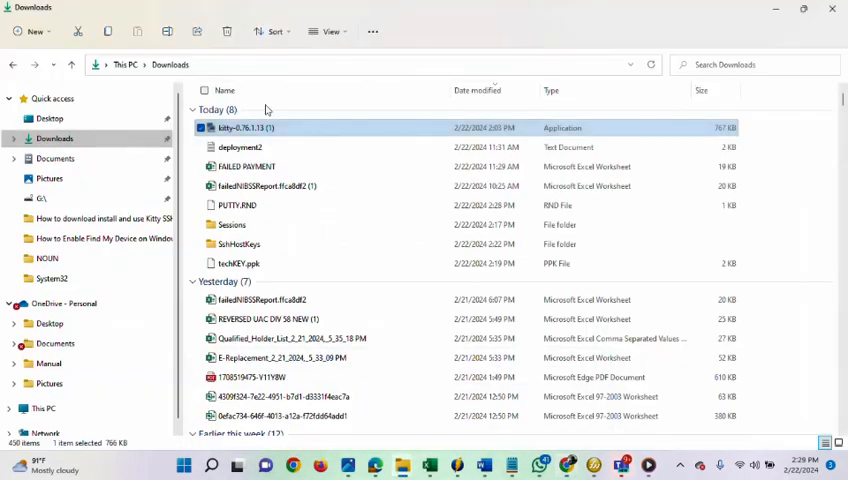
double_click(244, 128)
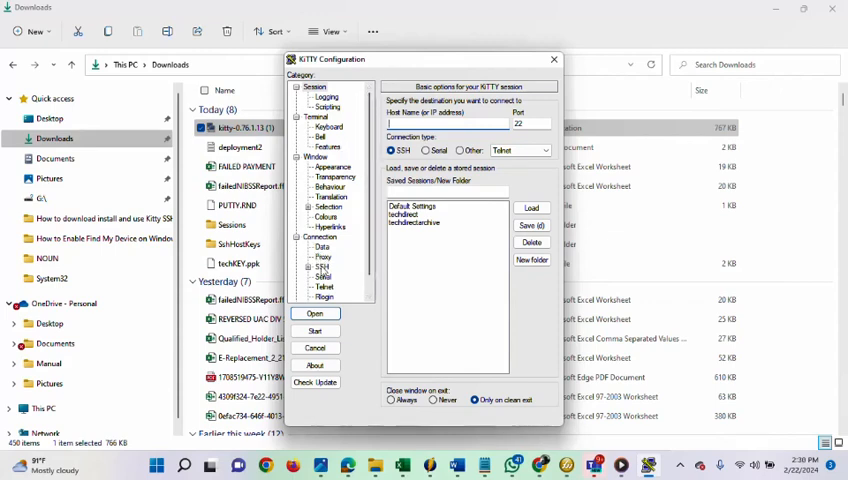
Under Connection > SSH > Auth, select techKEY.ppk from Downloads as the private key file.
left_click(324, 268)
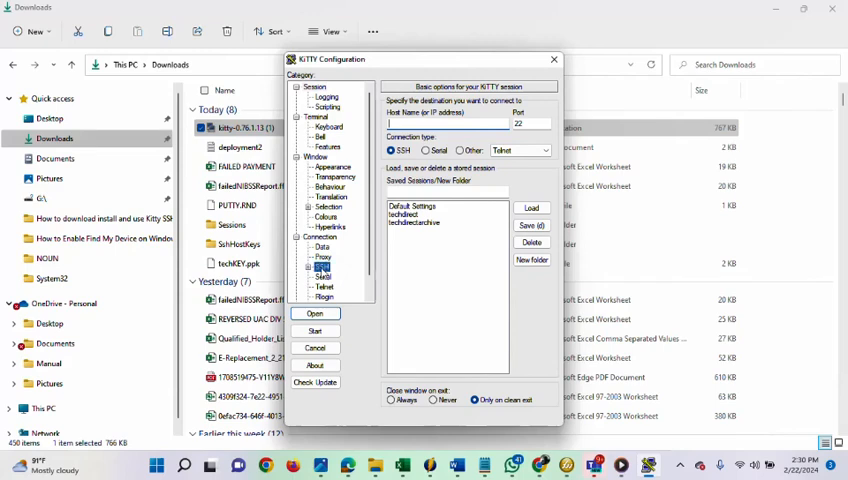
left_click(324, 264)
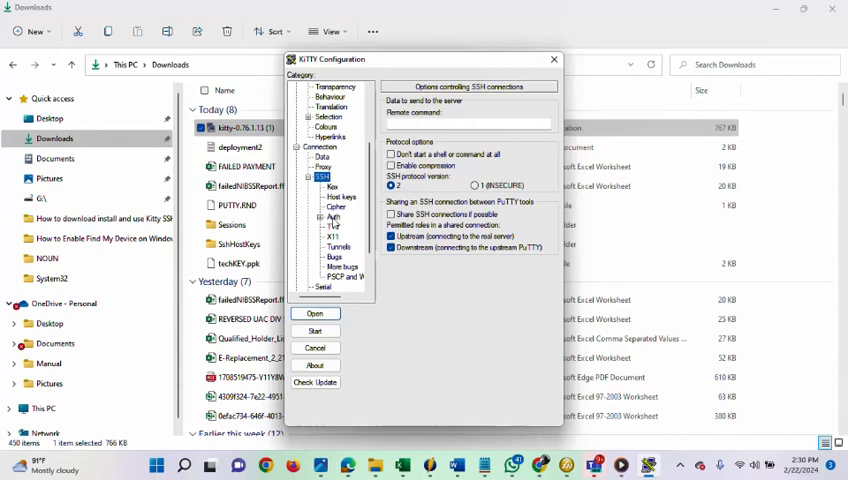
left_click(332, 216)
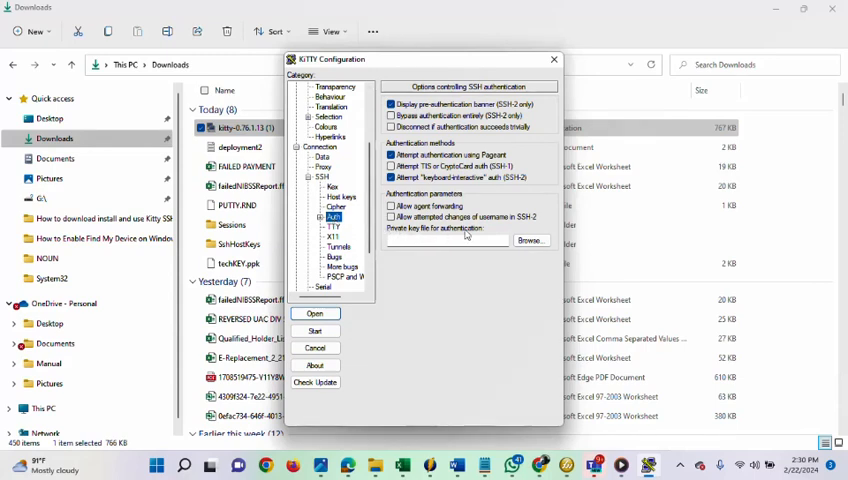
mouse_move(506, 260)
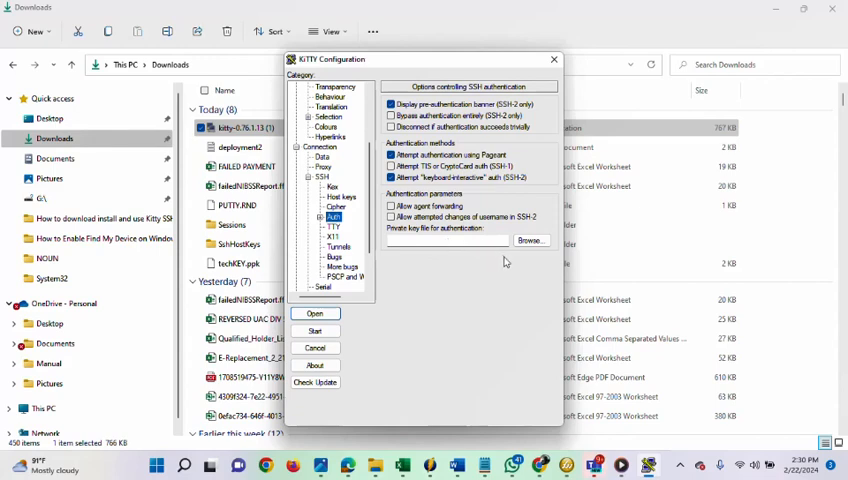
mouse_move(532, 240)
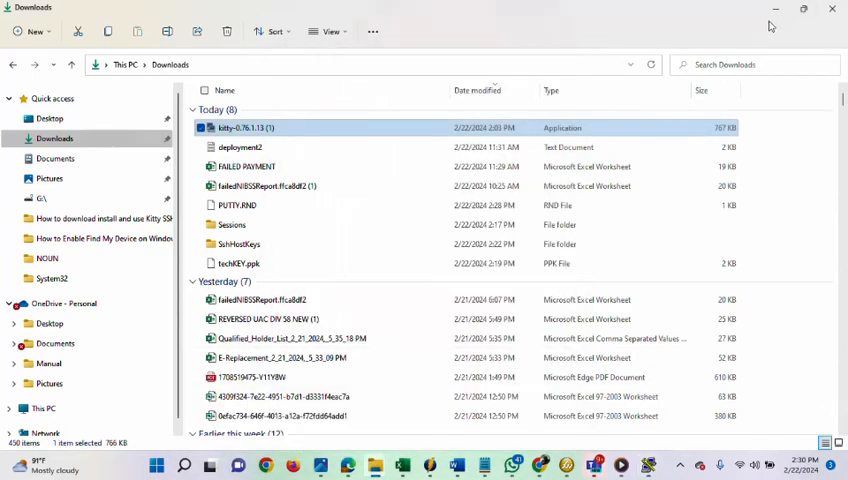
mouse_move(772, 10)
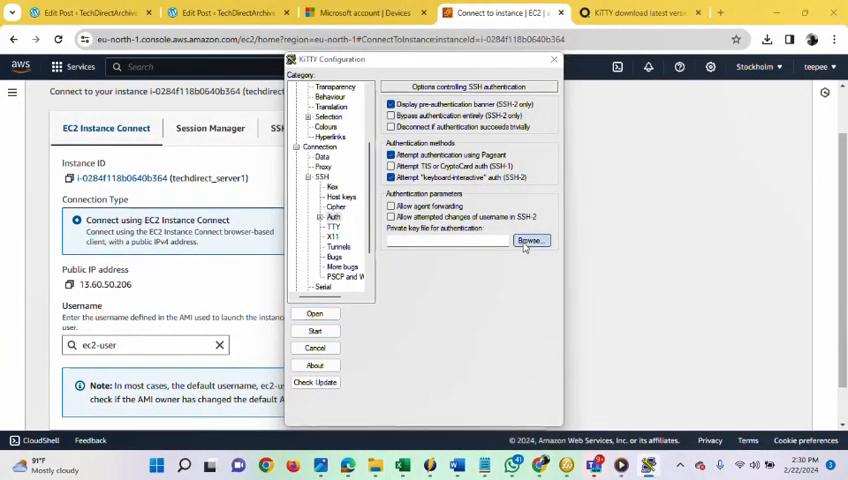
left_click(532, 240)
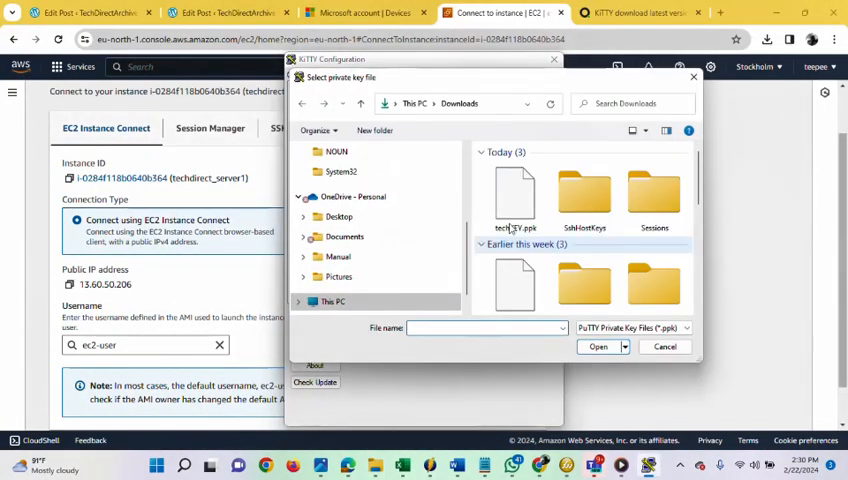
left_click(514, 190)
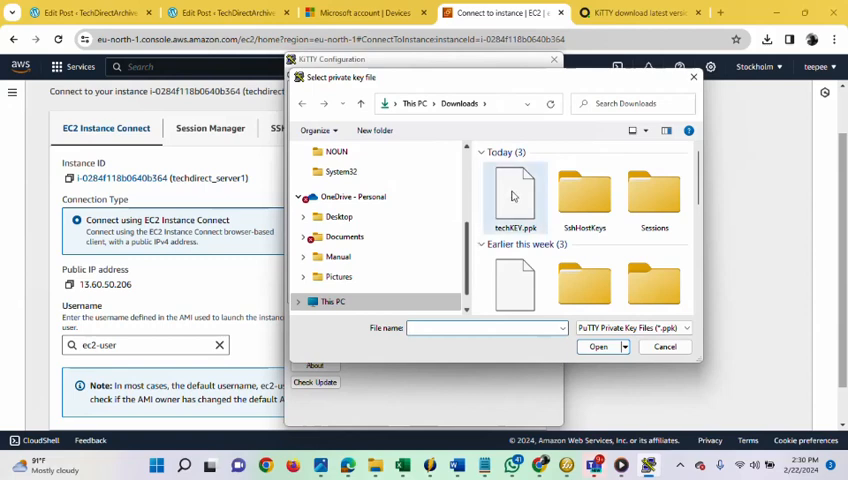
left_click(596, 346)
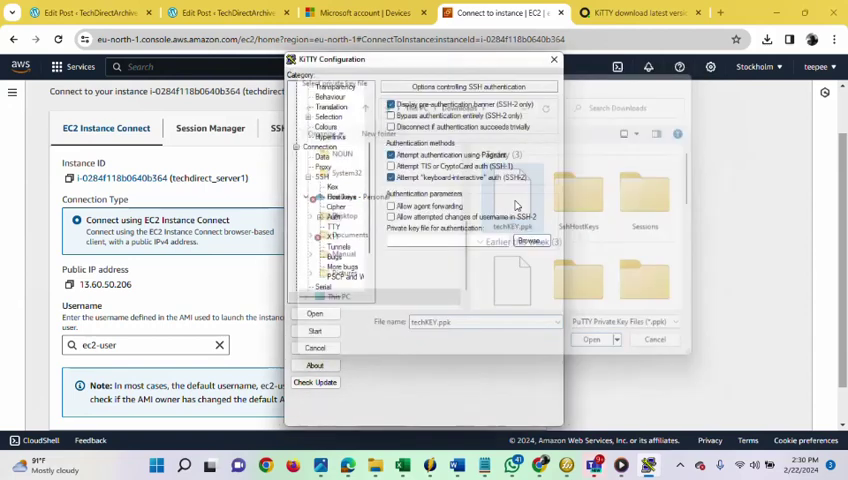
left_click(592, 340)
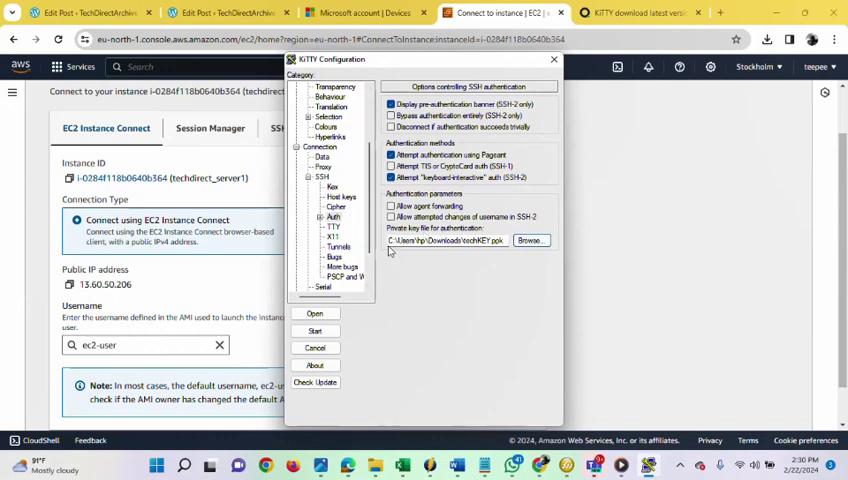
Load the saved techdirect session so the host reads 13.60.50.206 on port 22.
scroll("up", 3)
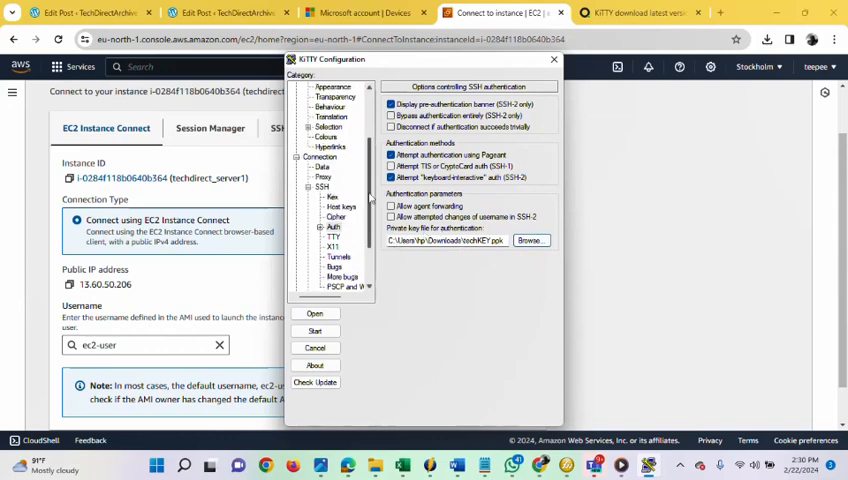
scroll("up", 3)
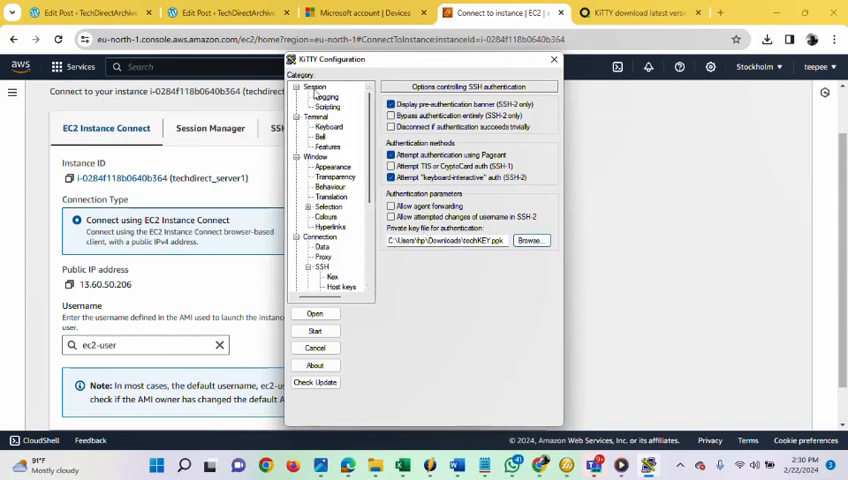
left_click(314, 88)
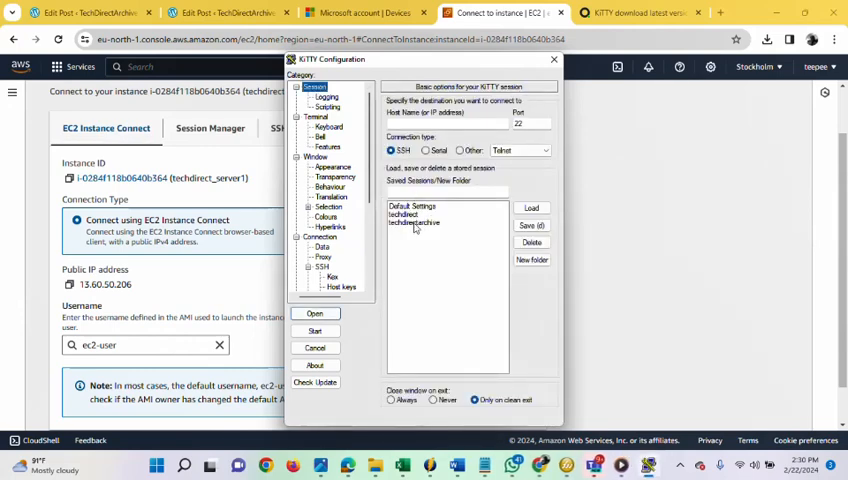
left_click(412, 222)
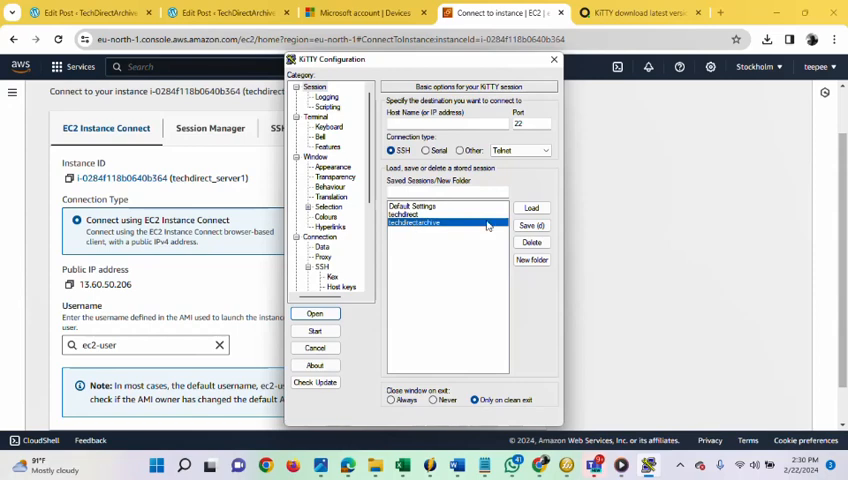
left_click(532, 208)
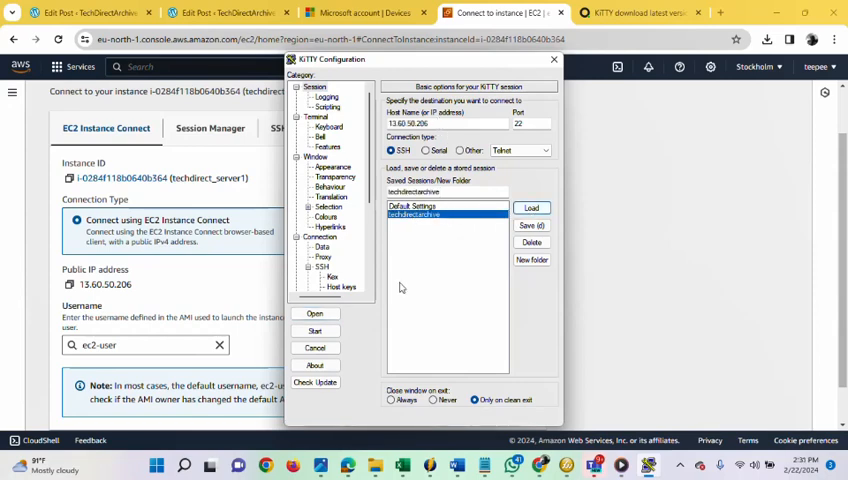
mouse_move(366, 334)
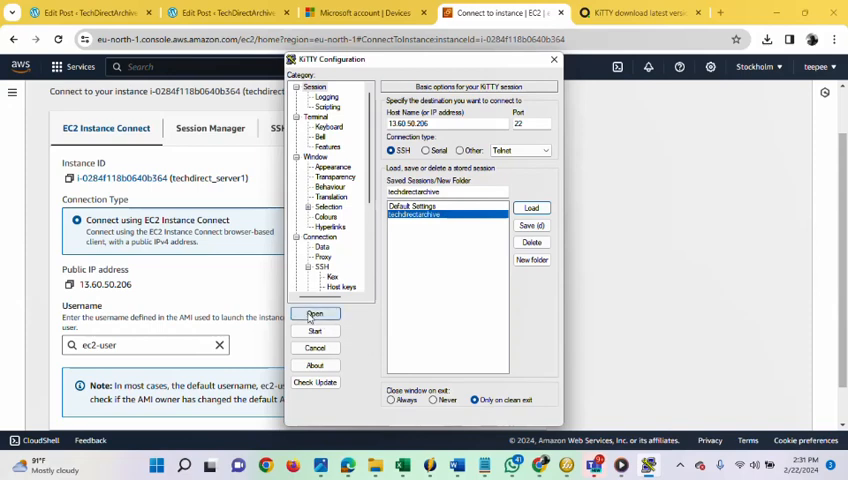
Connect and log in as ec2-user again; dismiss the no-supported-authentication fatal error.
left_click(314, 314)
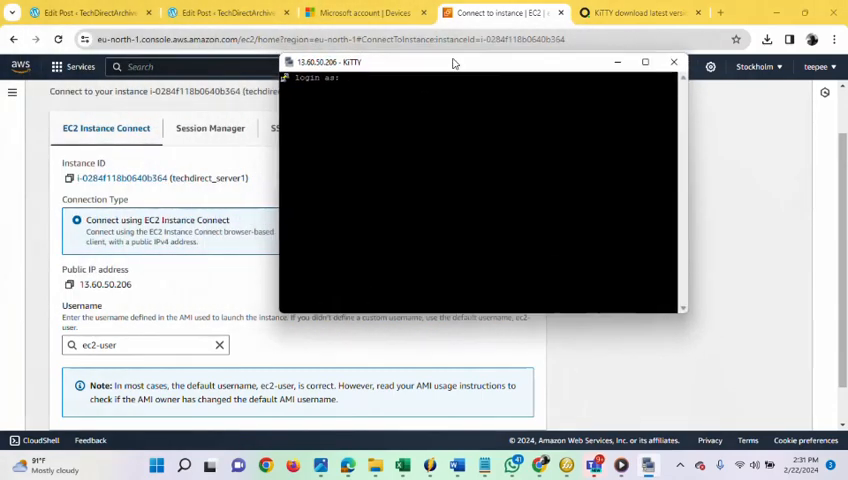
mouse_move(384, 78)
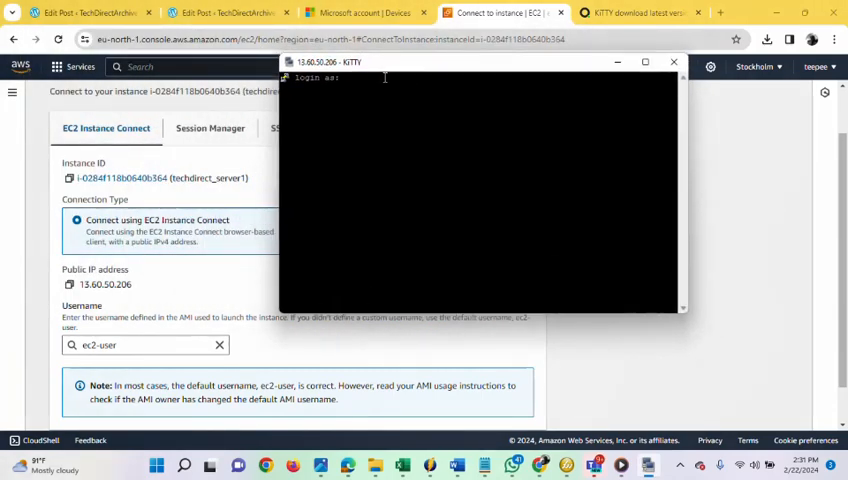
type("ec2-user")
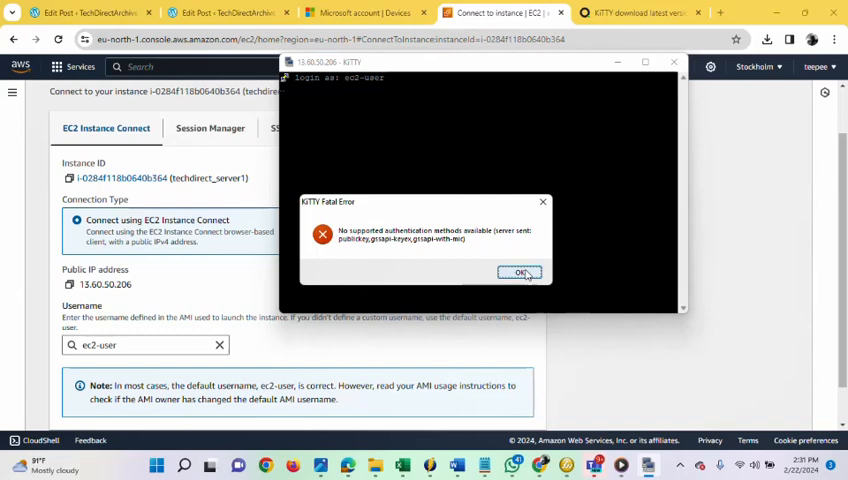
left_click(520, 272)
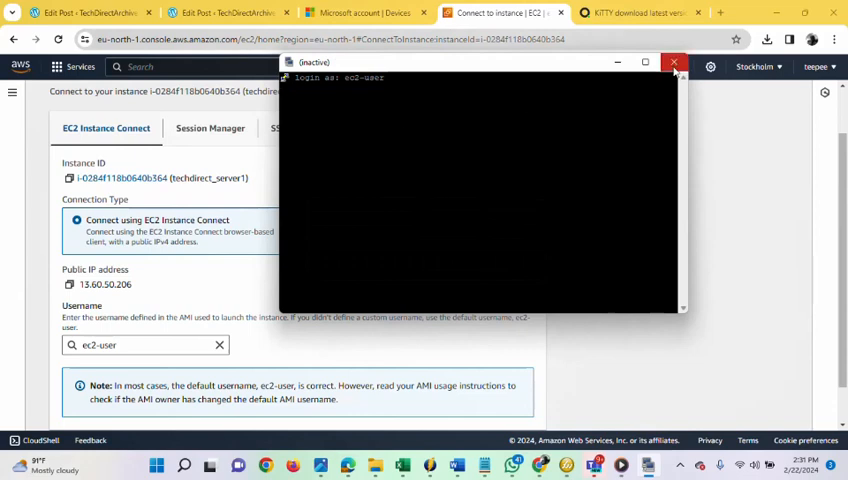
Close the inactive terminal and relaunch KiTTY from the Downloads folder.
left_click(674, 62)
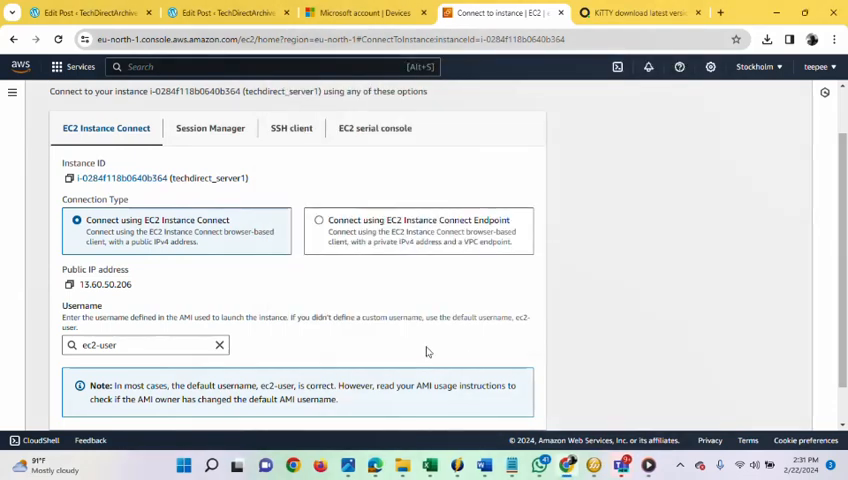
mouse_move(396, 398)
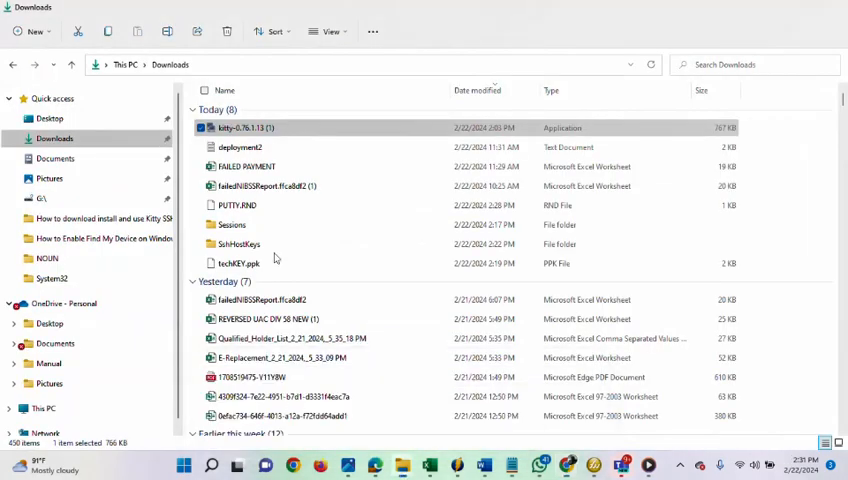
left_click(244, 128)
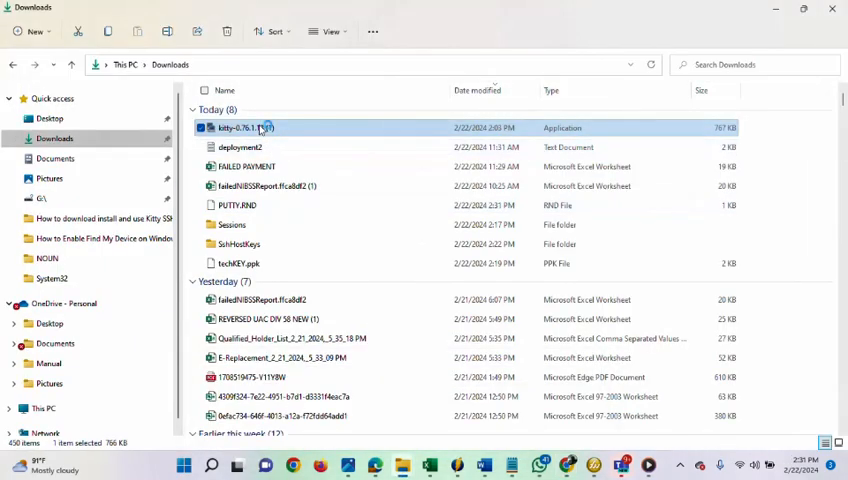
double_click(246, 128)
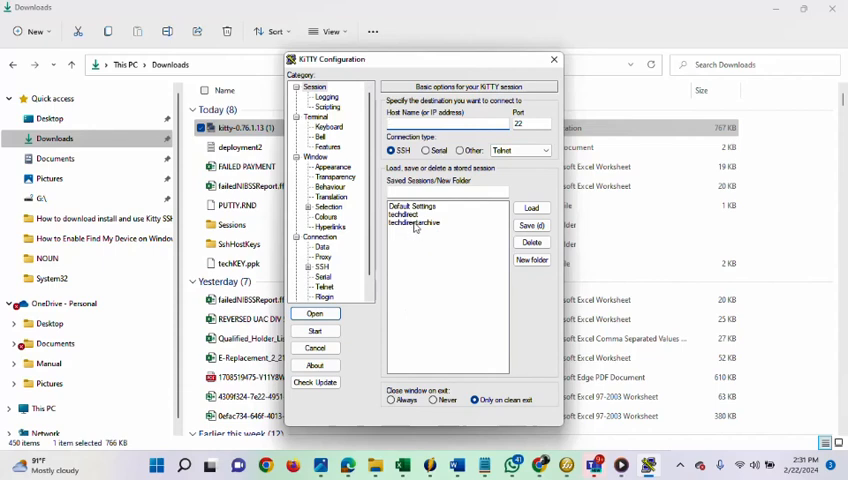
Load the saved server session and expand the Connection > SSH settings tree.
left_click(420, 222)
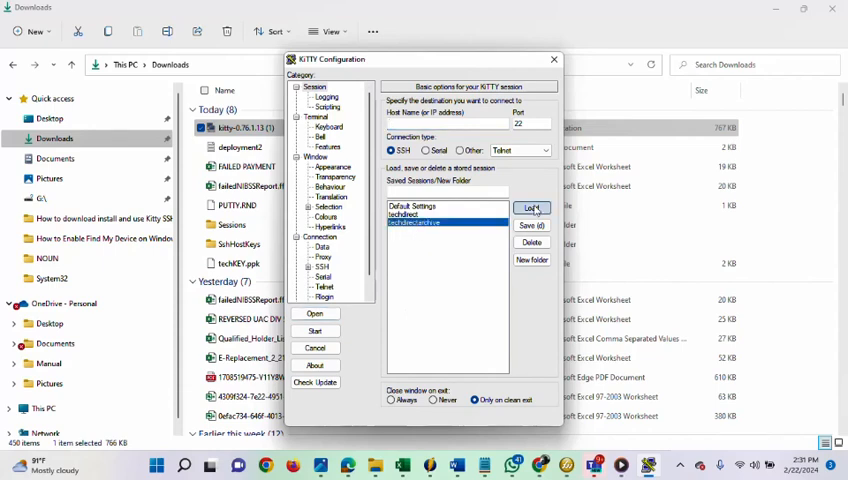
left_click(532, 208)
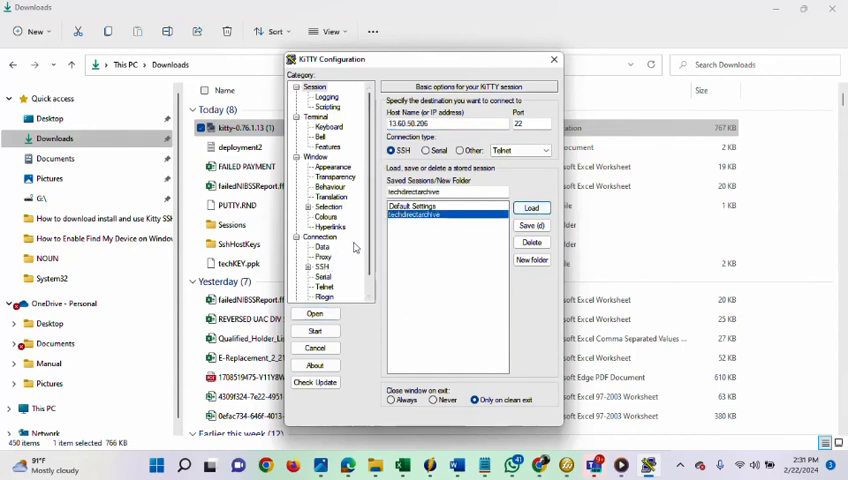
scroll("down", 3)
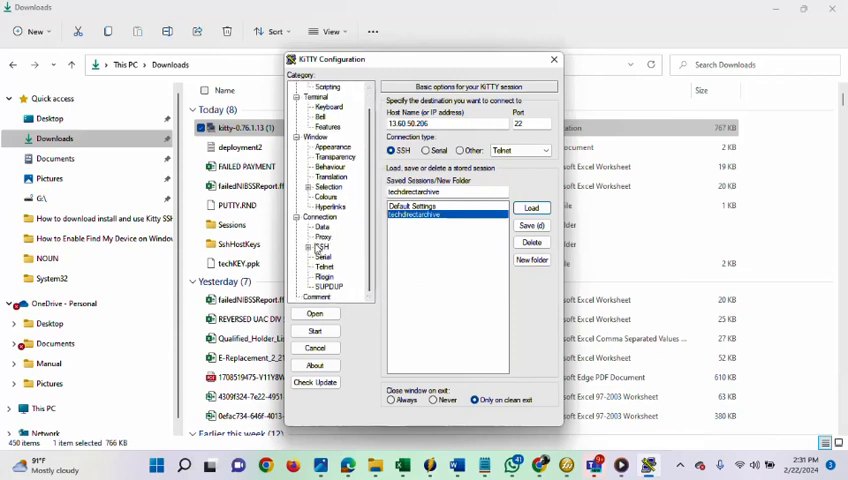
left_click(308, 172)
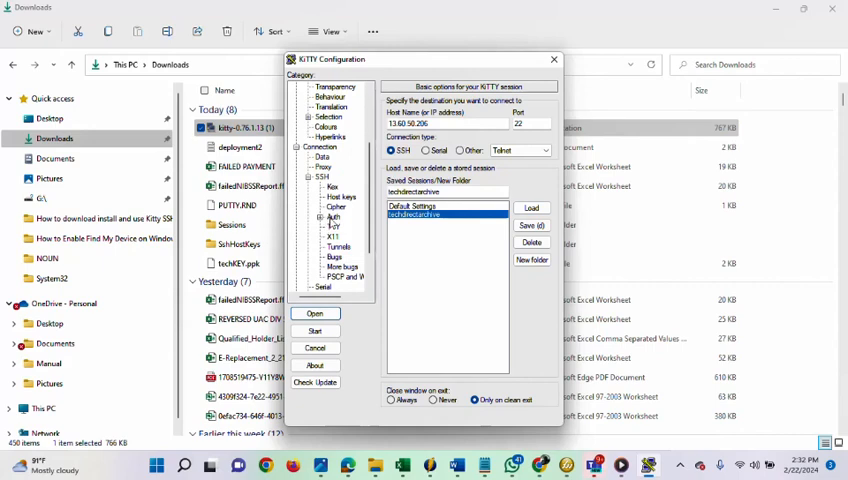
left_click(326, 216)
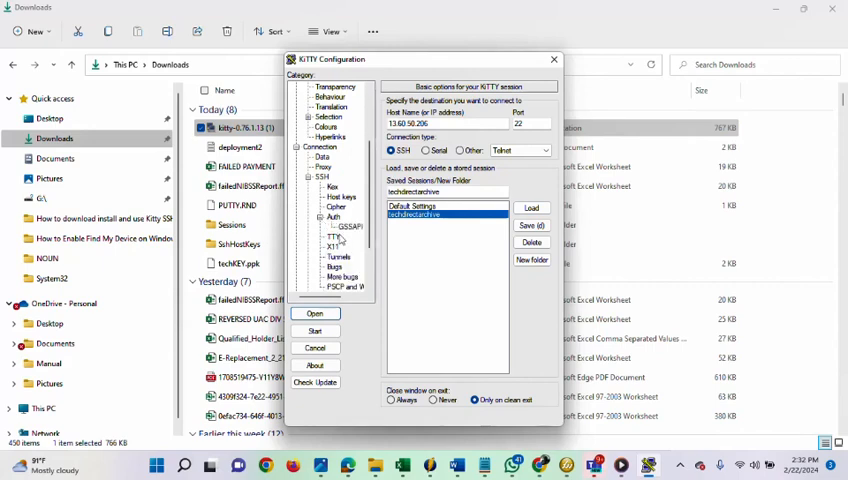
In SSH Auth, browse to and select the techKEY.ppk private key from Downloads.
scroll("down", 3)
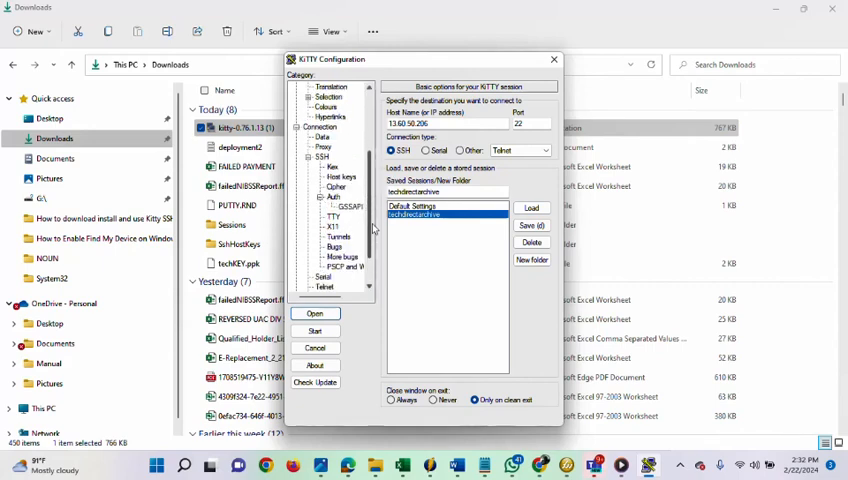
scroll("down", 3)
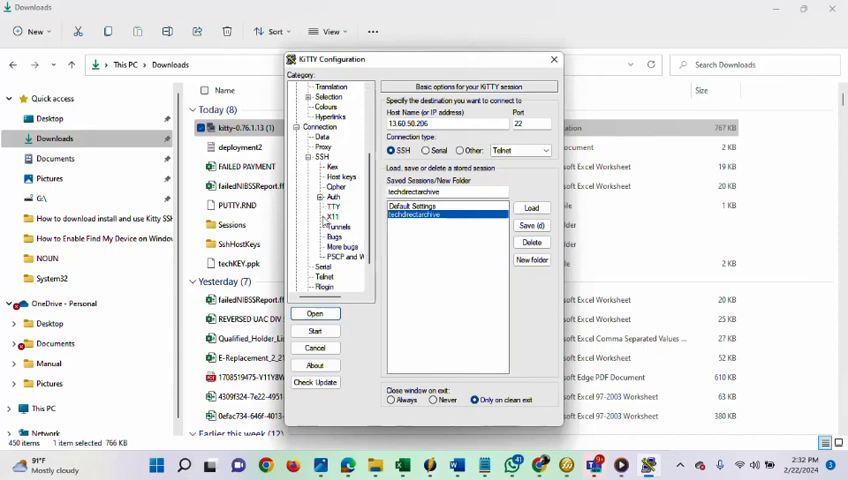
left_click(332, 198)
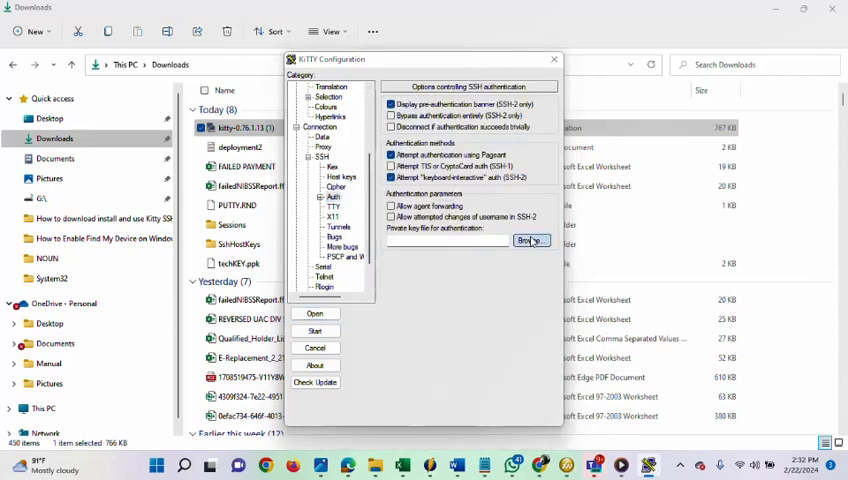
left_click(532, 240)
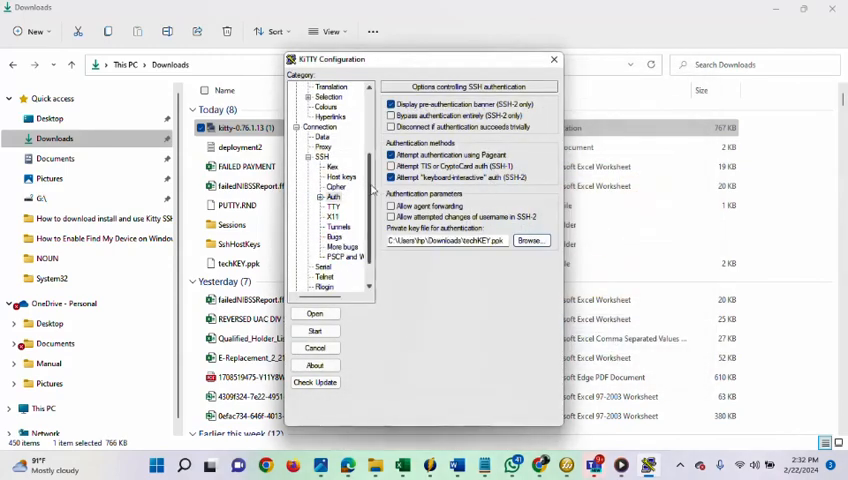
scroll("up", 3)
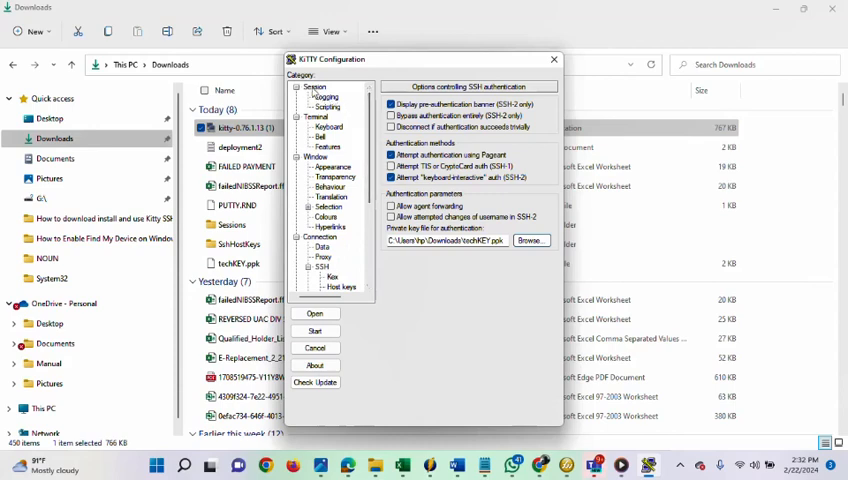
Open the SSH connection to 13.60.50.206 from the Session category, reaching the login prompt.
left_click(312, 88)
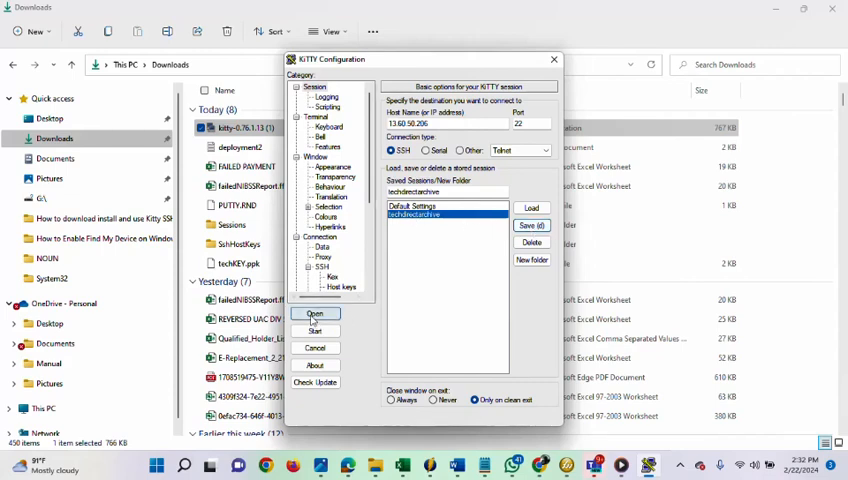
left_click(314, 314)
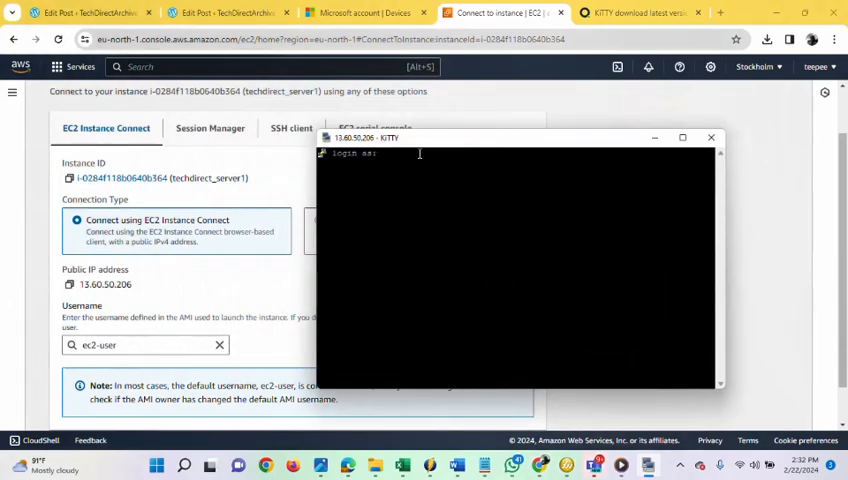
Log in as ec2-user, reaching the Amazon Linux 2023 banner and shell prompt.
type("ec2-user")
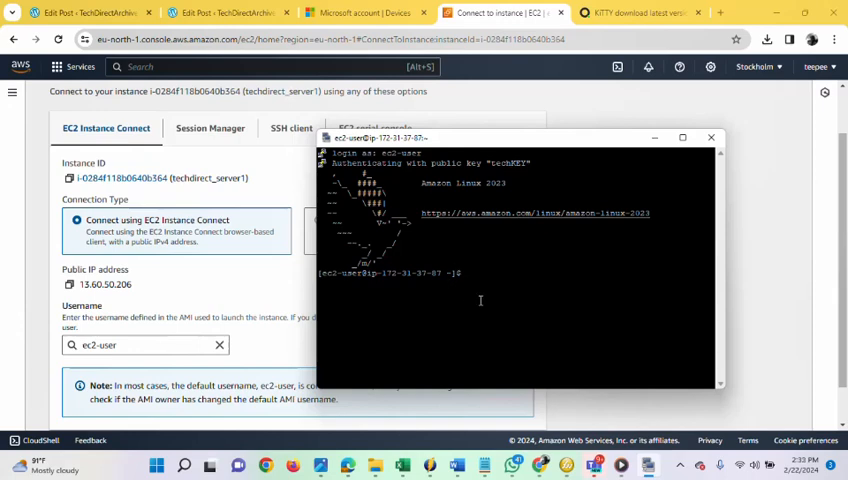
mouse_move(492, 292)
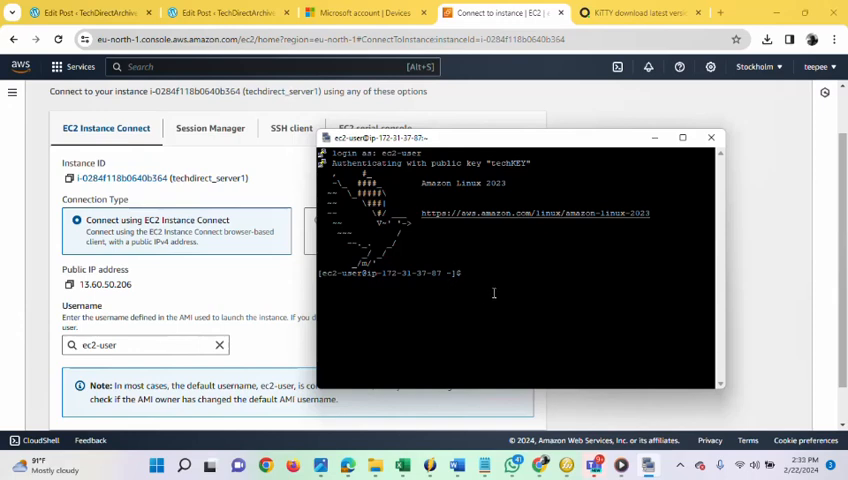